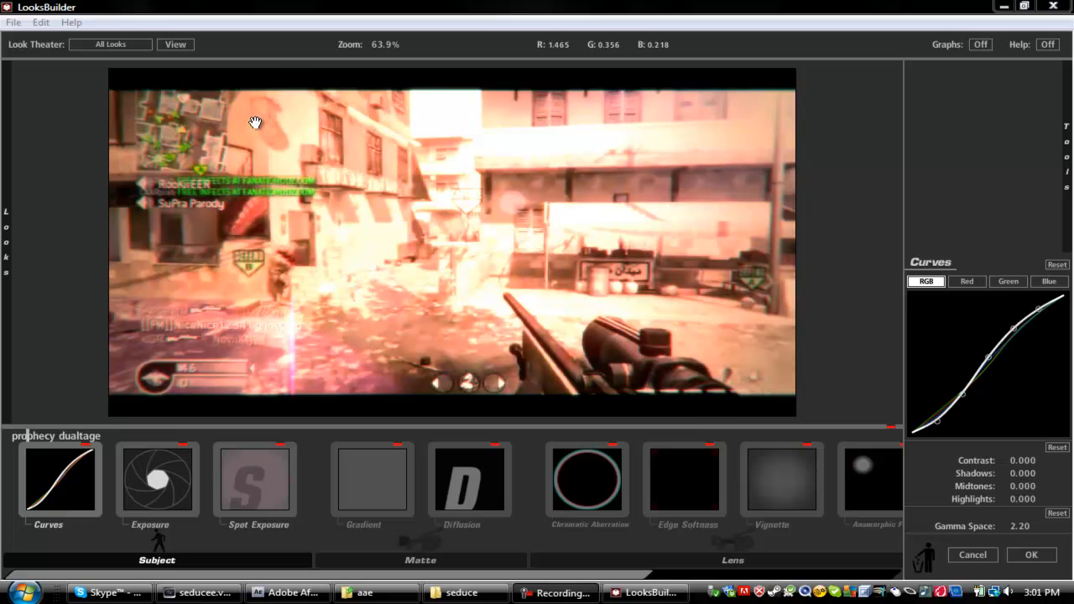
mouse_move(145, 224)
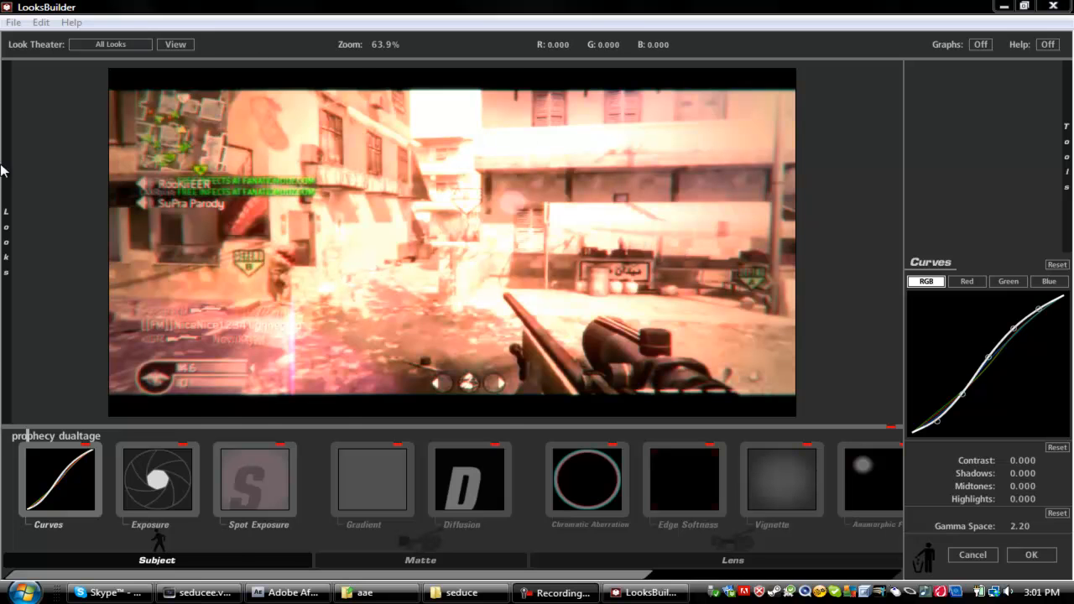
mouse_move(293, 386)
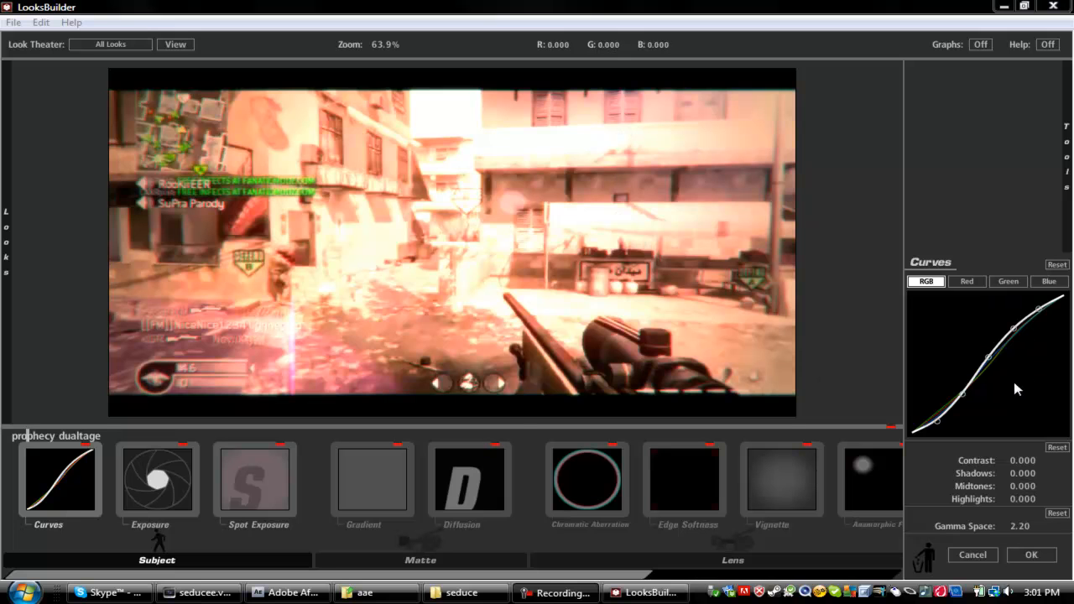
mouse_move(74, 499)
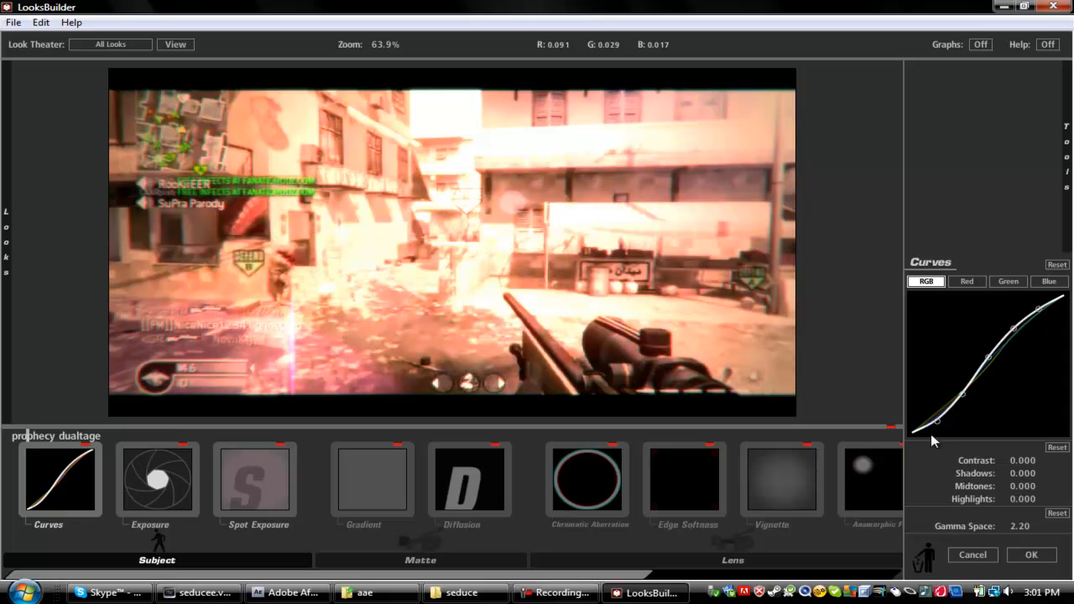
Check the red curve, reshape the green channel curve, then view the blue curve
left_click(967, 281)
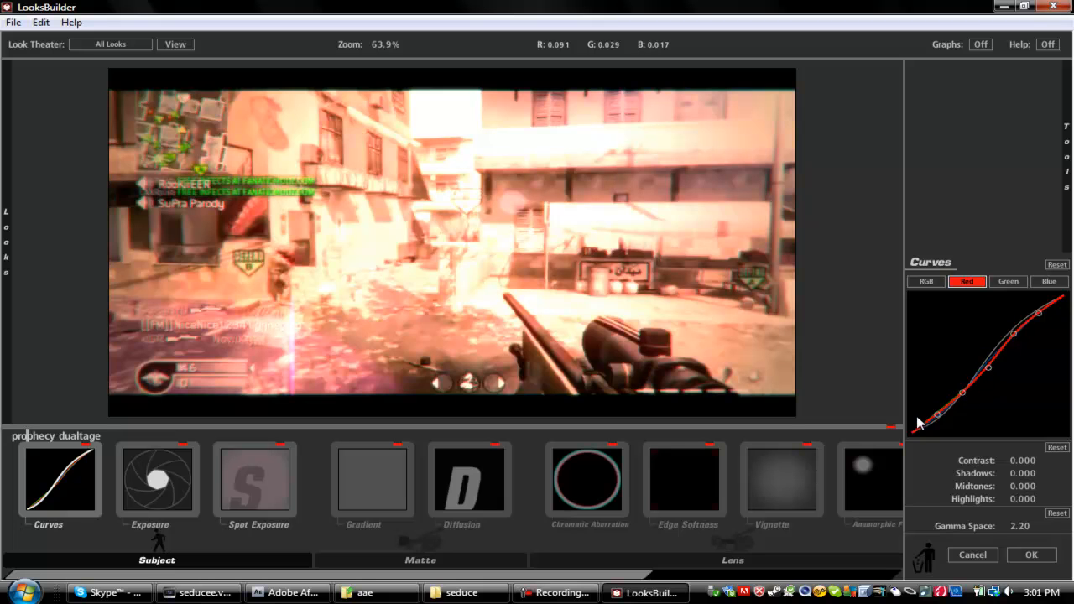
mouse_move(1052, 304)
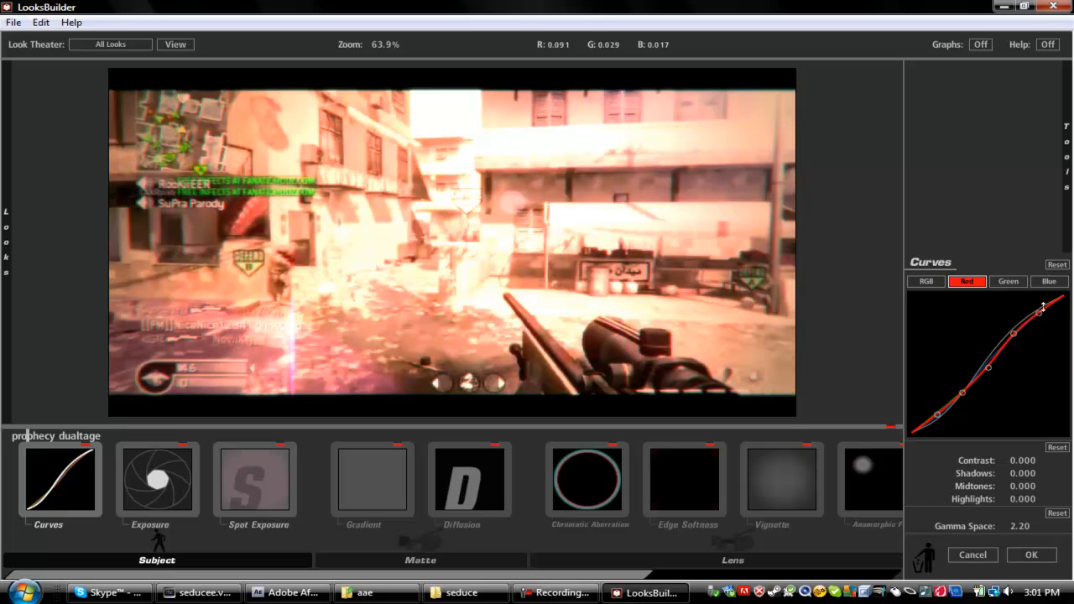
left_click(1008, 282)
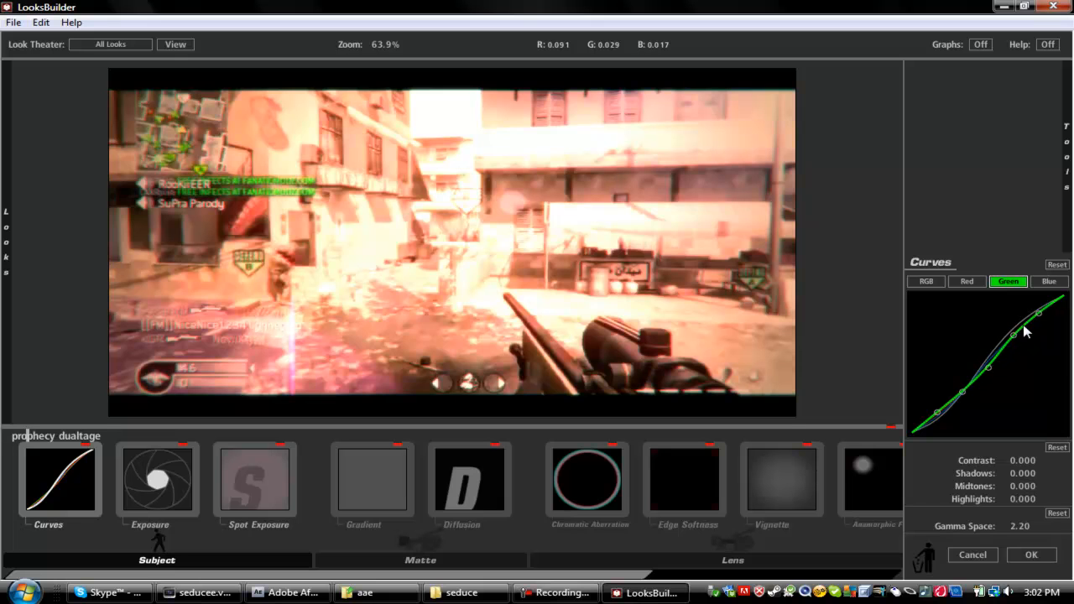
left_click_drag(1024, 330, 949, 407)
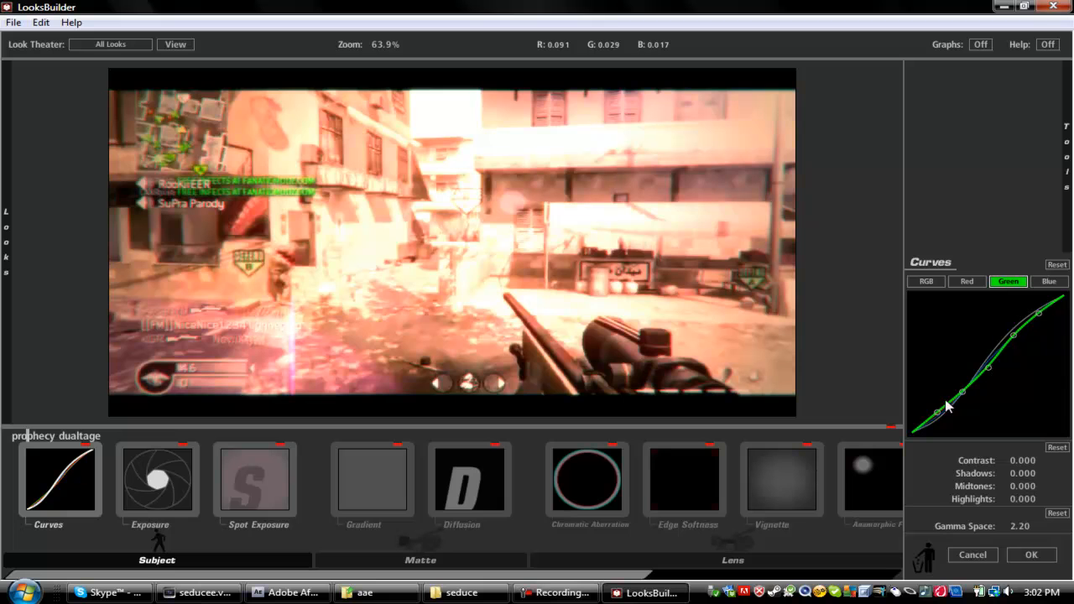
left_click(1049, 281)
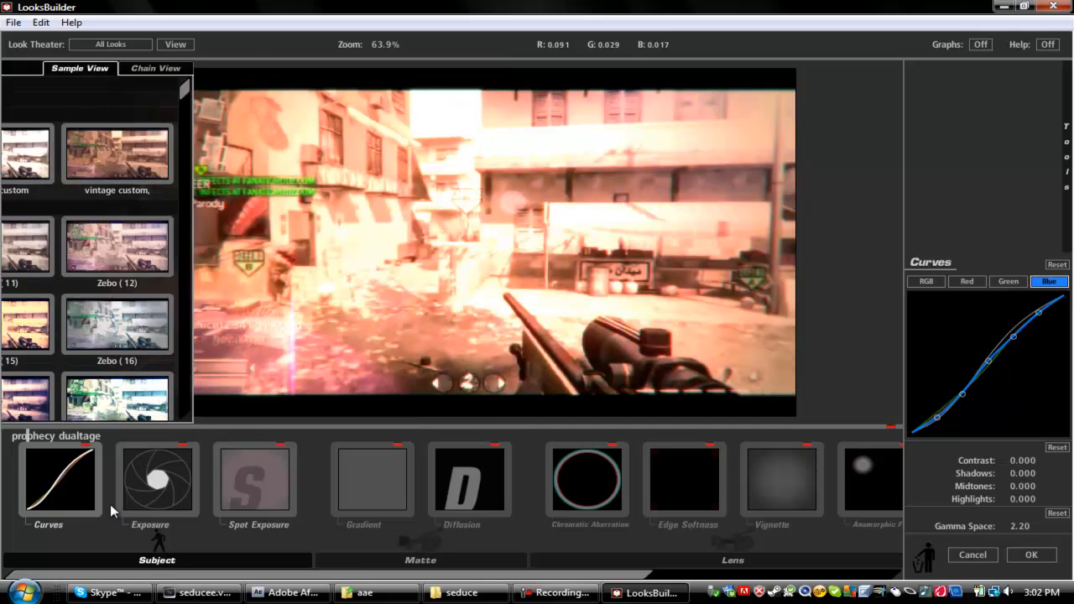
Show the +0.90 stop Exposure settings and browse the Matte and Lens tool categories
left_click(156, 479)
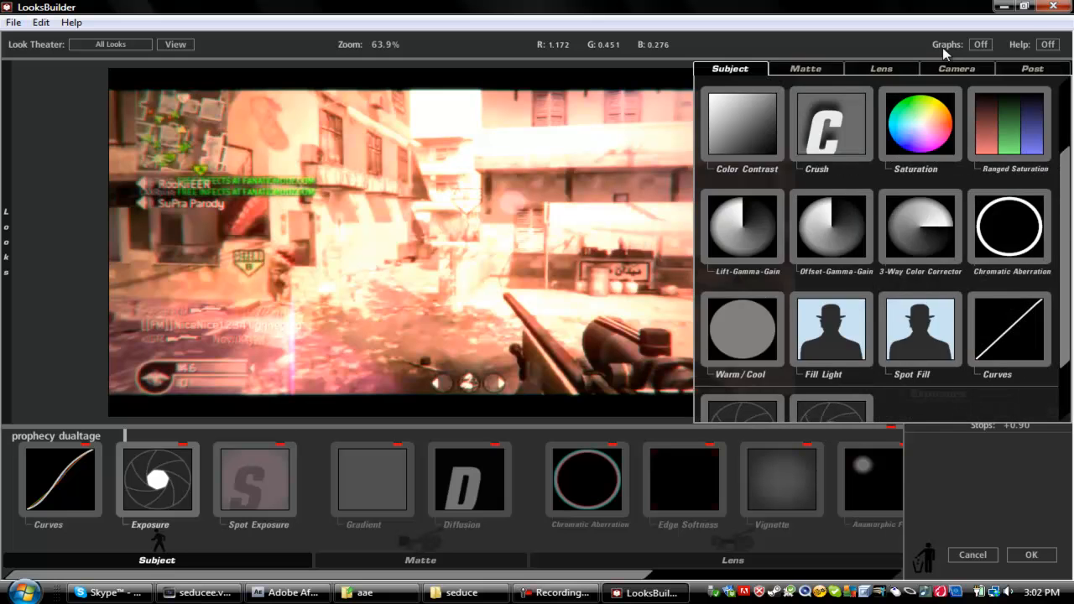
left_click(805, 68)
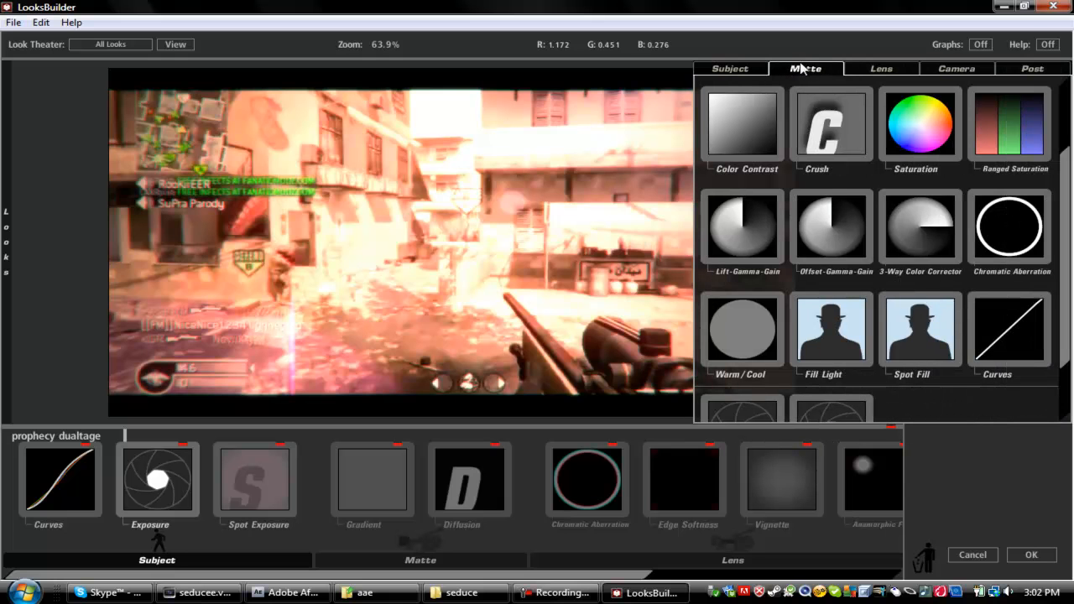
left_click(805, 68)
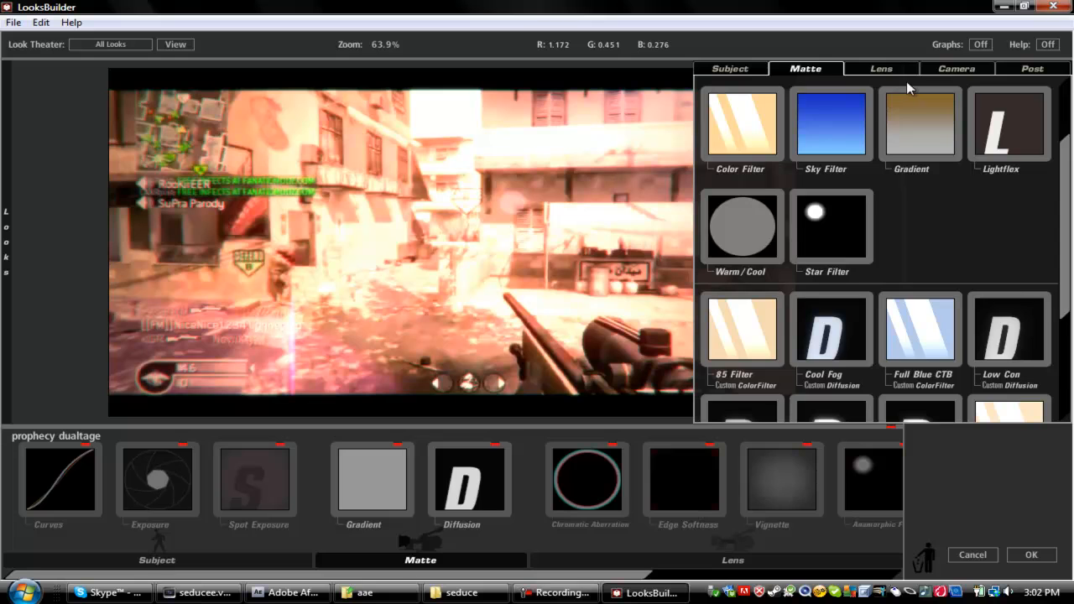
left_click(880, 68)
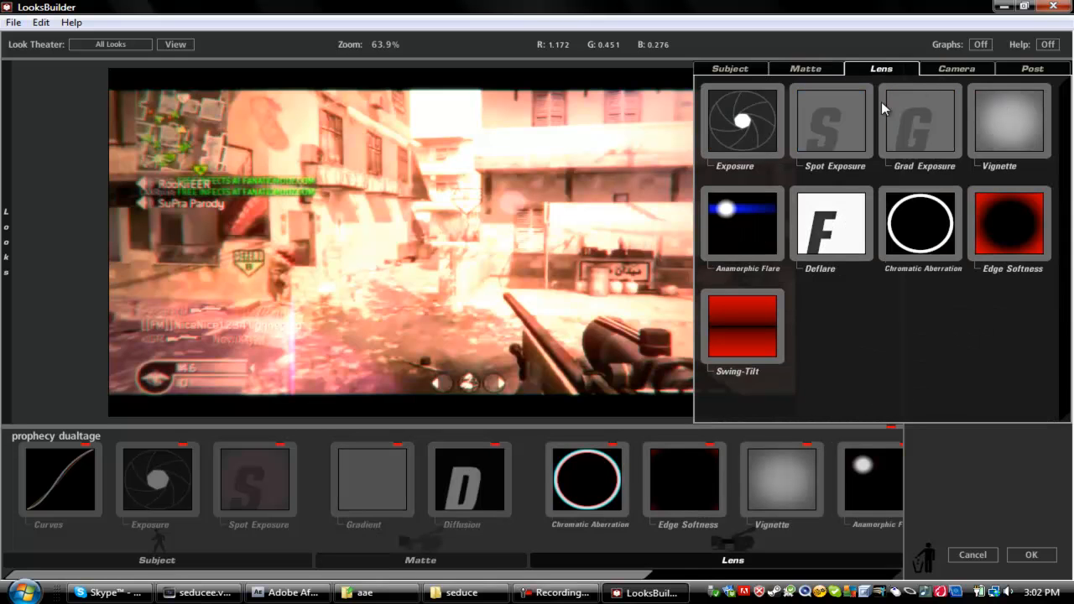
mouse_move(567, 192)
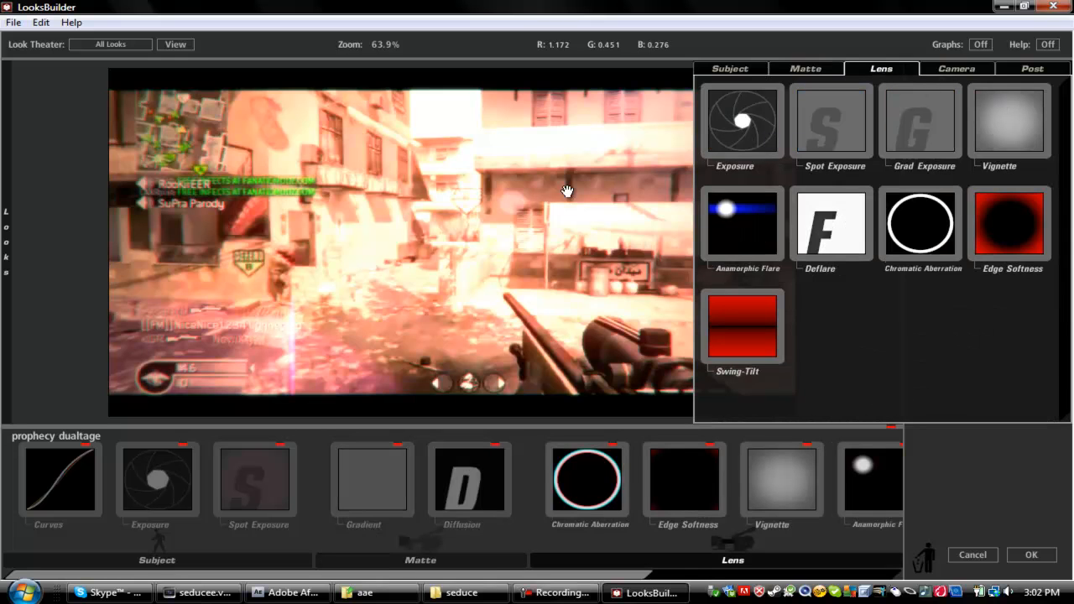
left_click(156, 480)
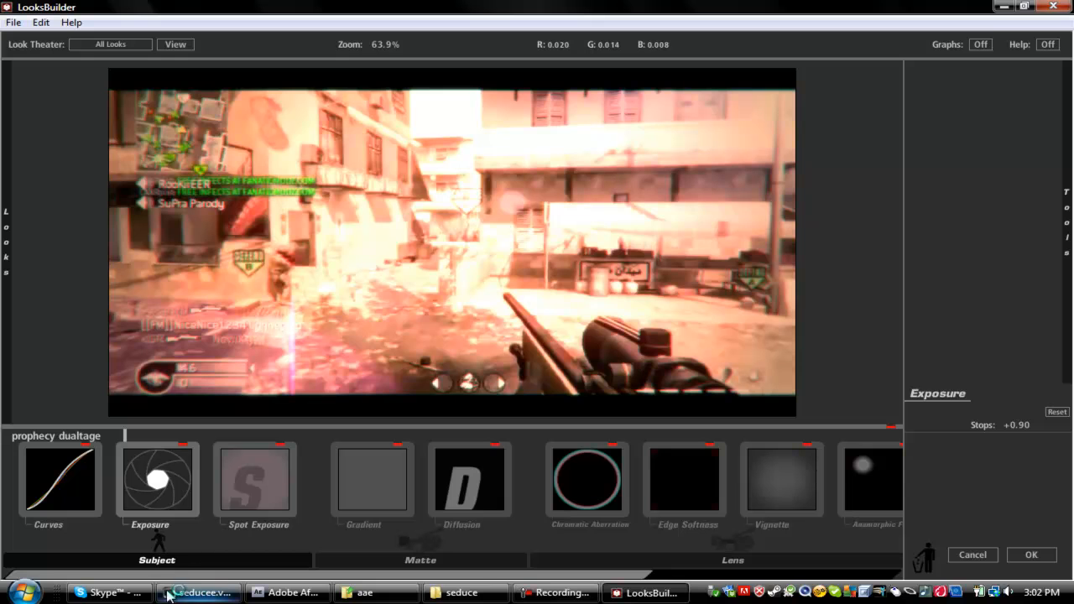
Show Spot Exposure (+0.90 stops, 1.103 radius) and accept Windows Vista Basic colour scheme
left_click(256, 481)
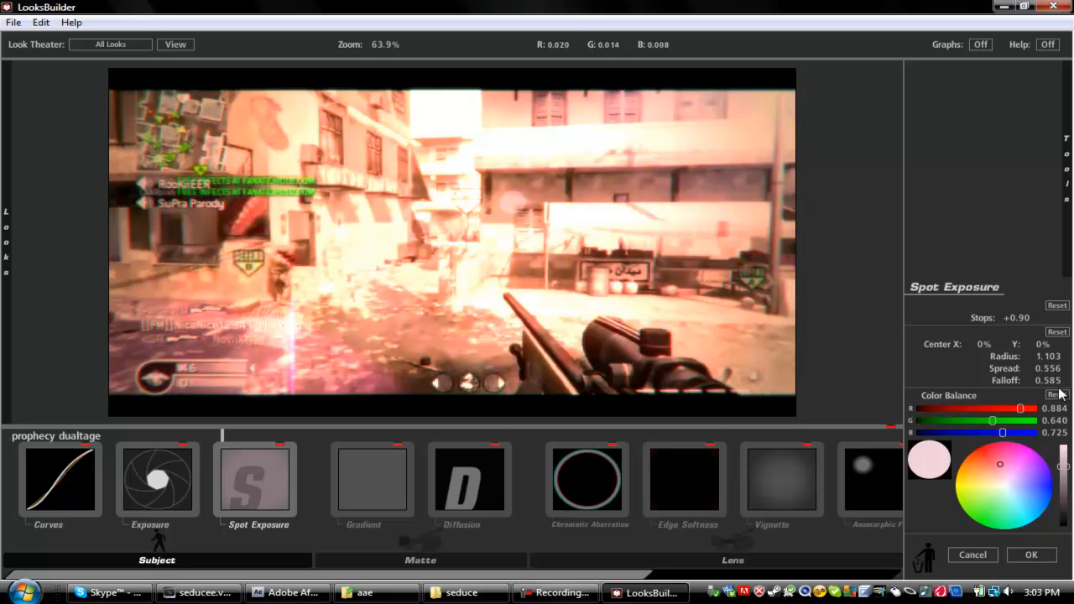
mouse_move(1060, 394)
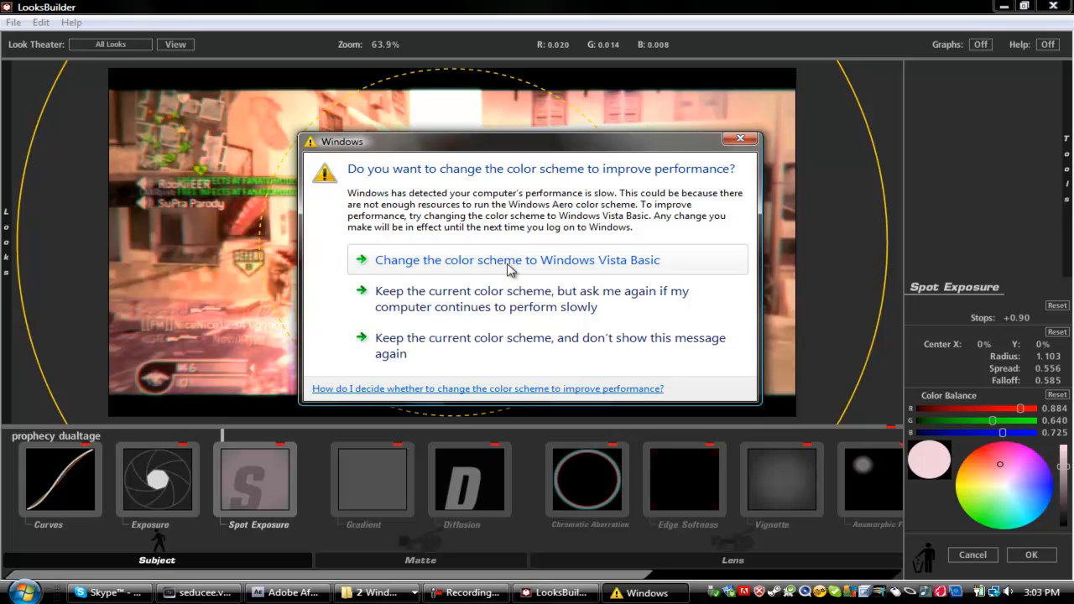
left_click(741, 138)
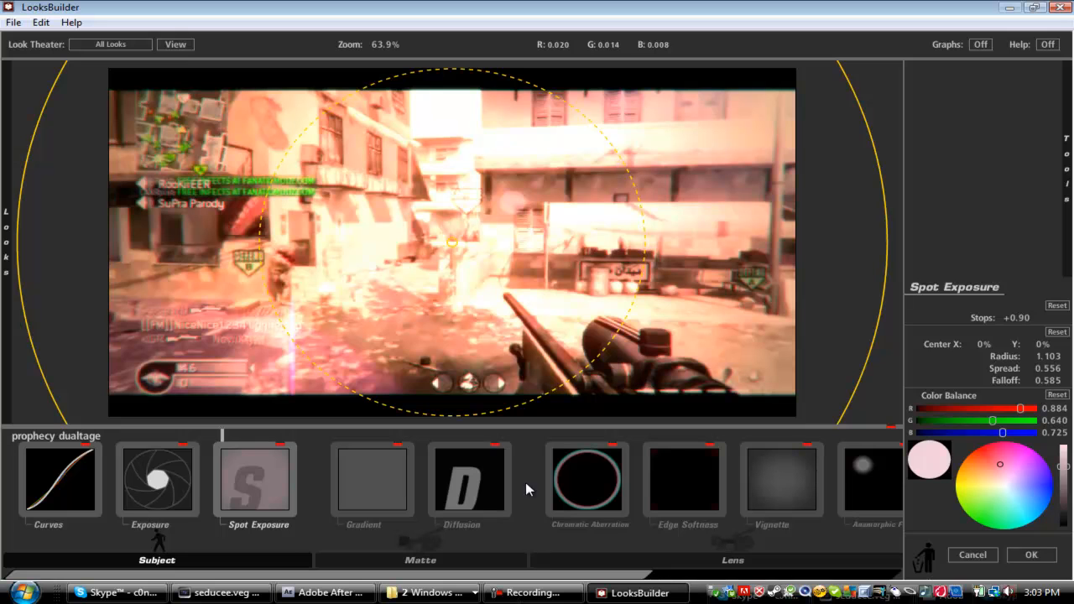
mouse_move(546, 385)
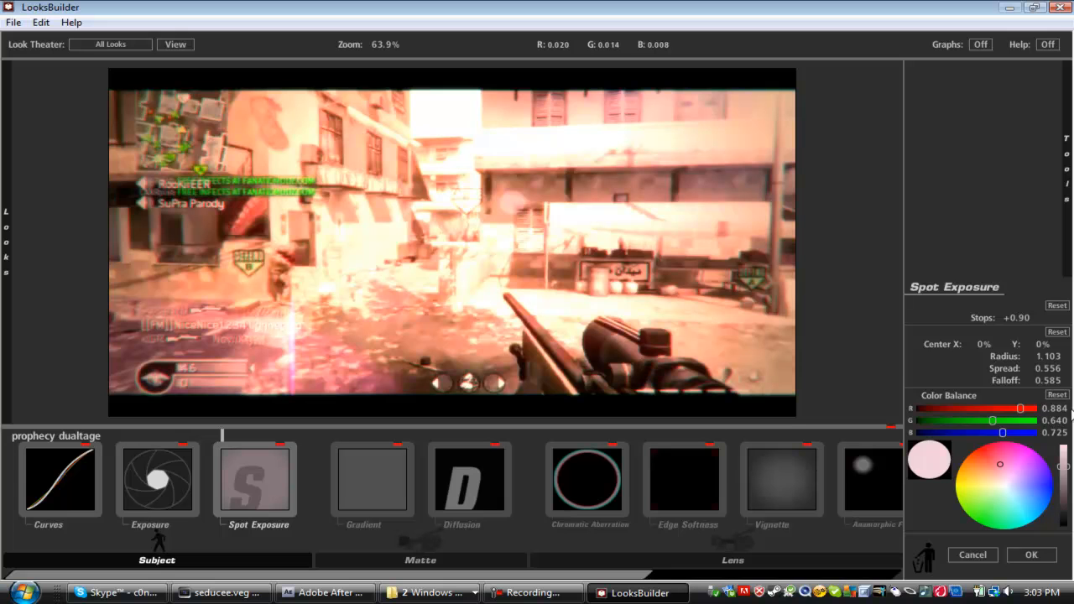
mouse_move(1016, 445)
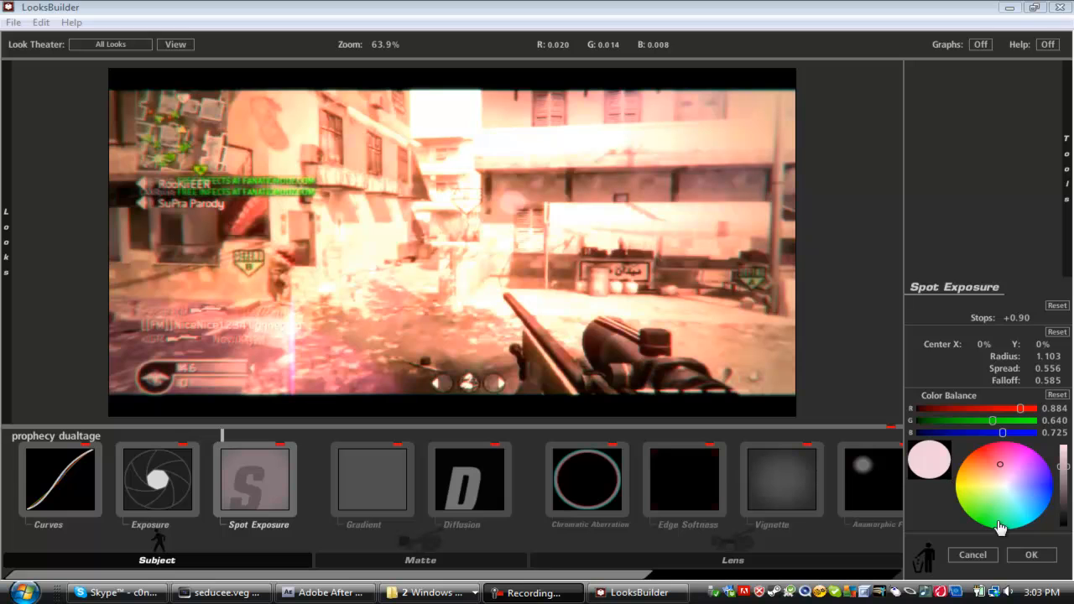
mouse_move(998, 538)
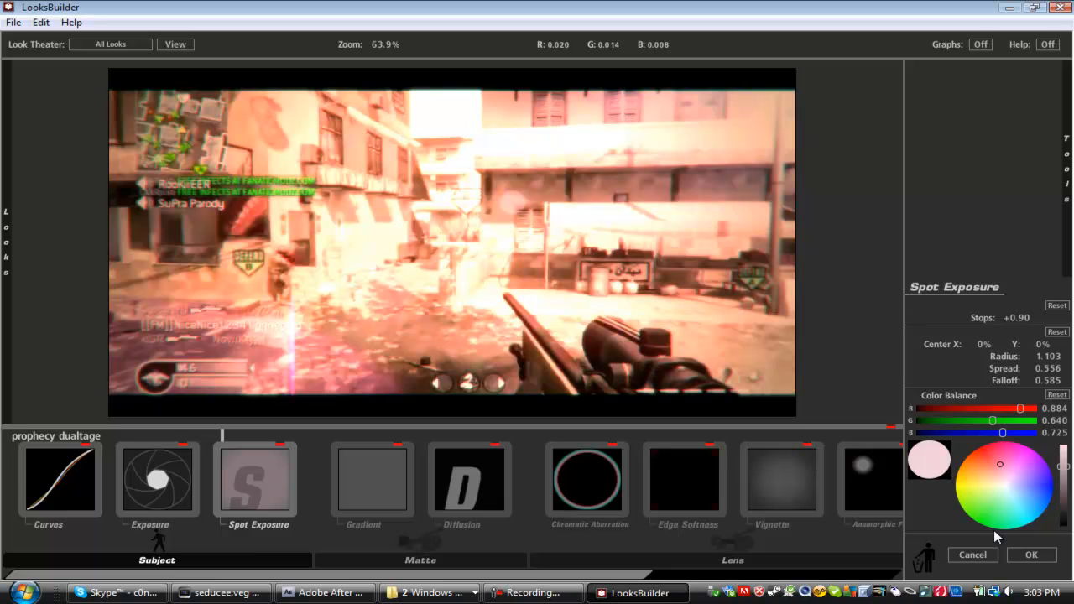
mouse_move(998, 538)
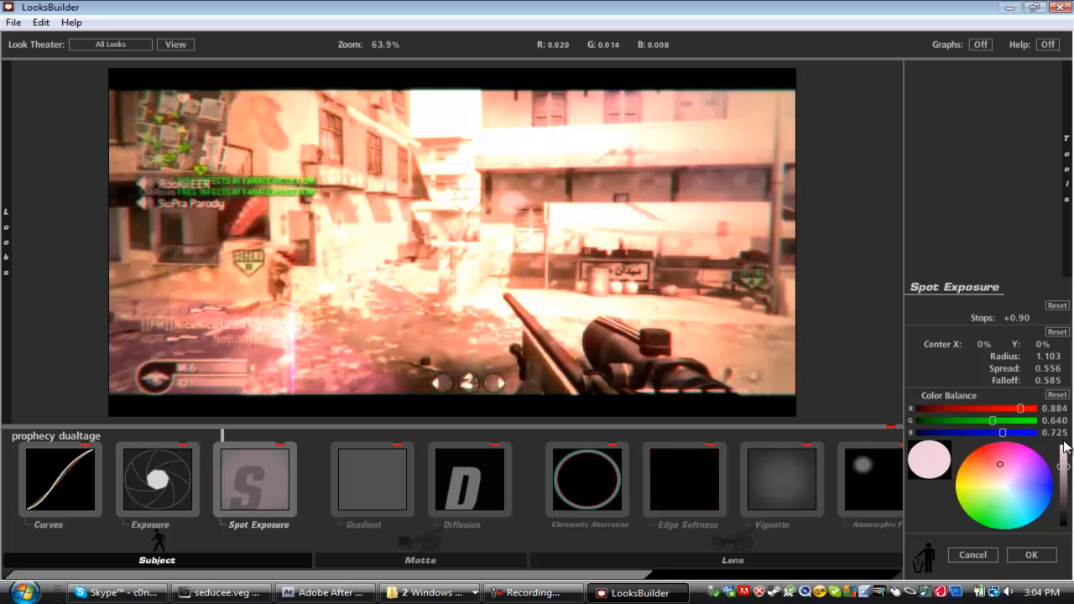
mouse_move(927, 494)
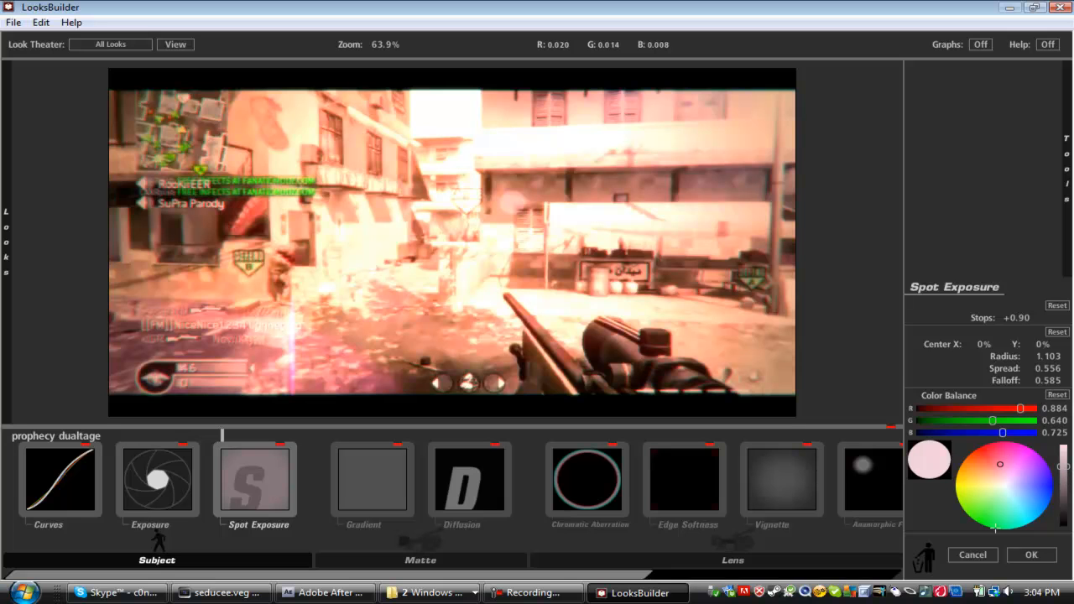
mouse_move(447, 493)
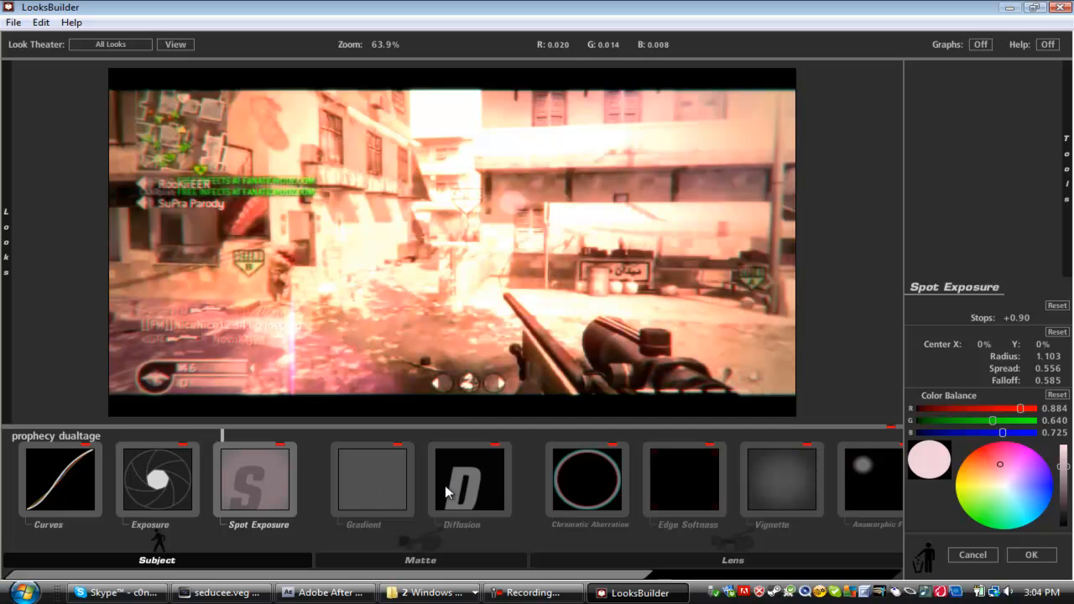
Revisit Gradient and Spot Exposure, then show Diffusion: 1.45% size, 3.00 grade, 50% glow
left_click(372, 479)
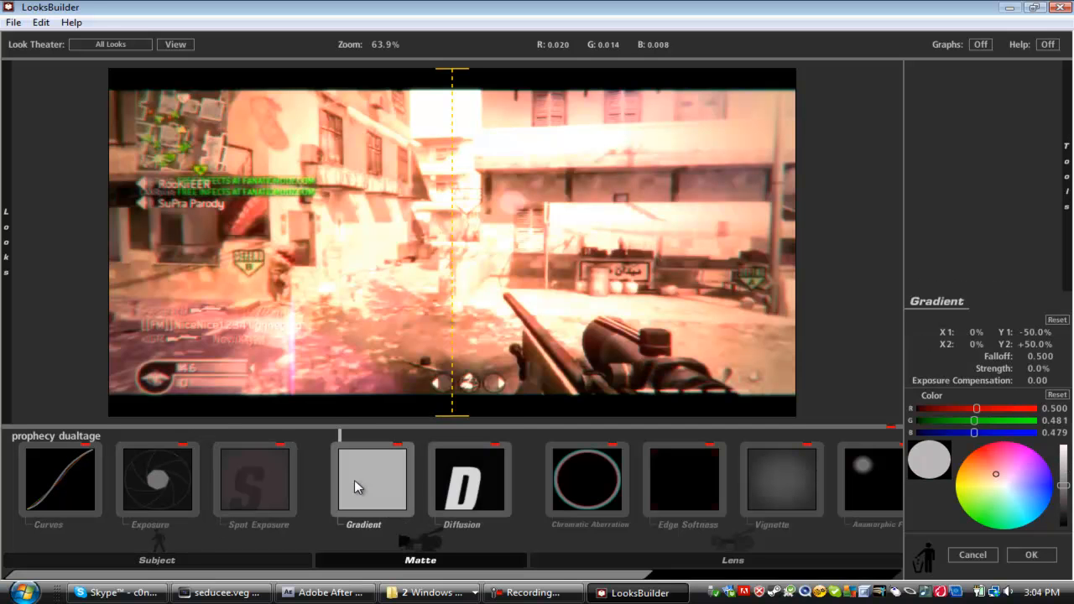
mouse_move(351, 491)
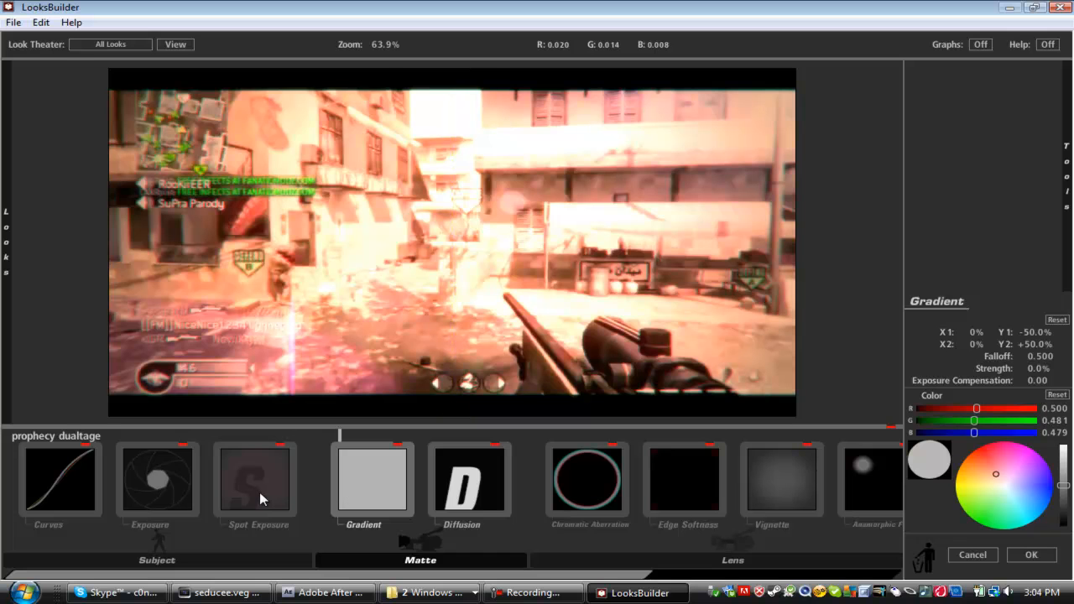
left_click(258, 480)
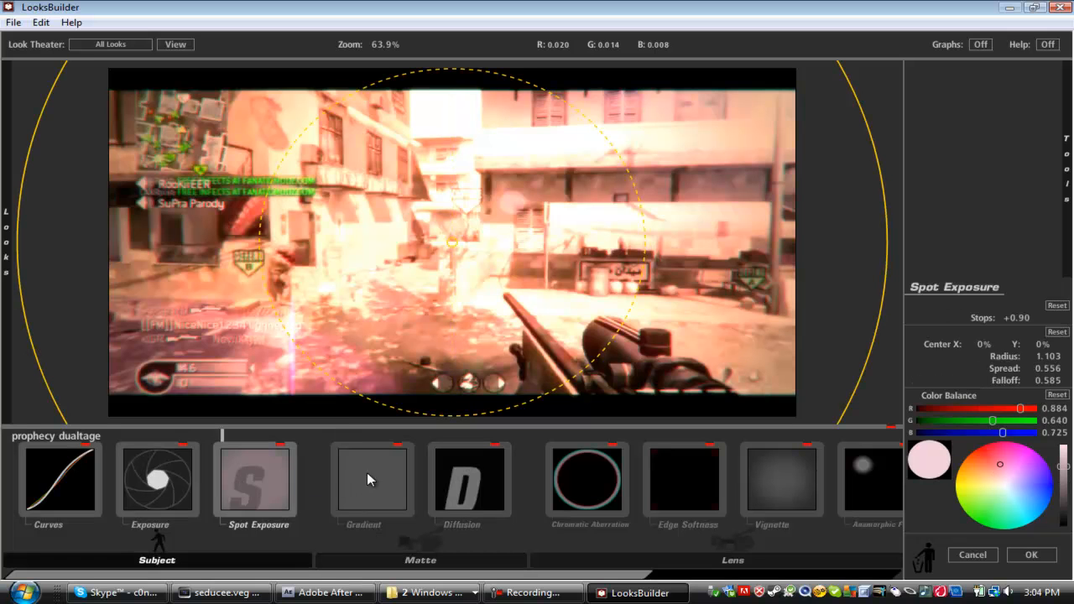
left_click(372, 478)
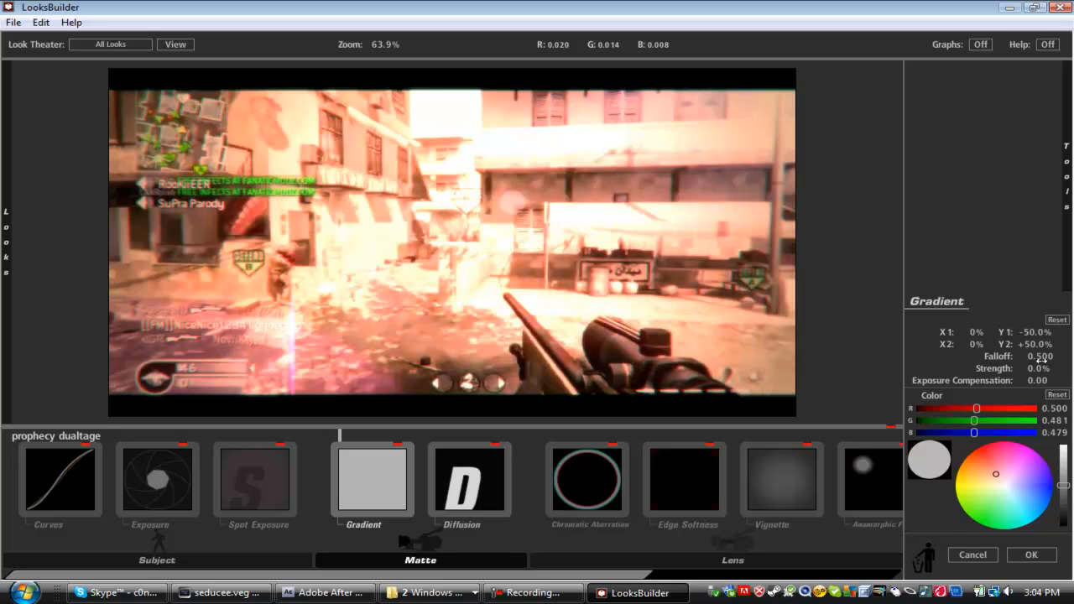
mouse_move(993, 386)
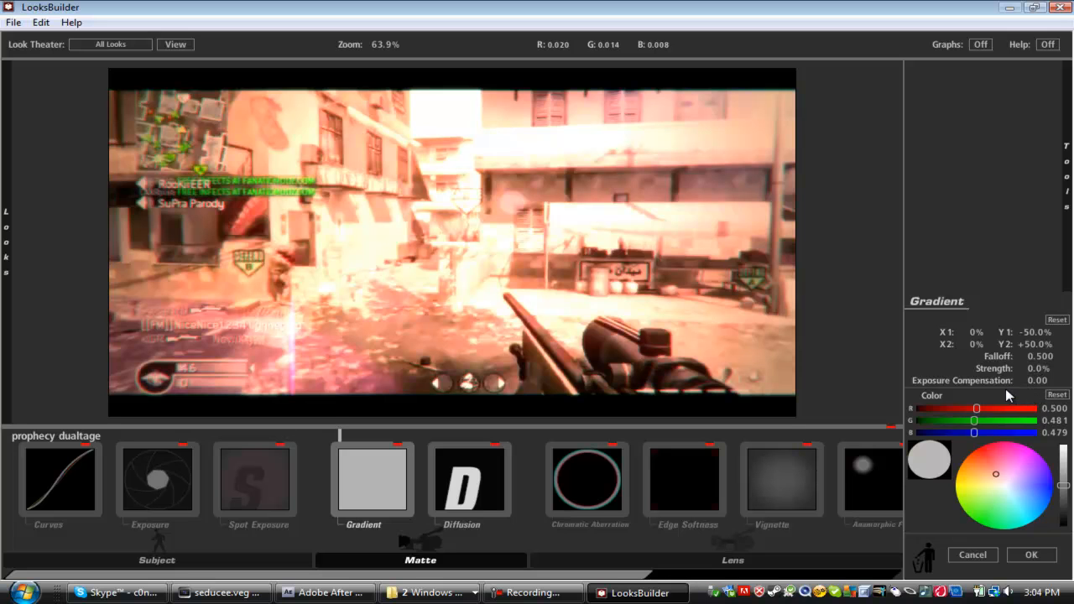
mouse_move(1025, 382)
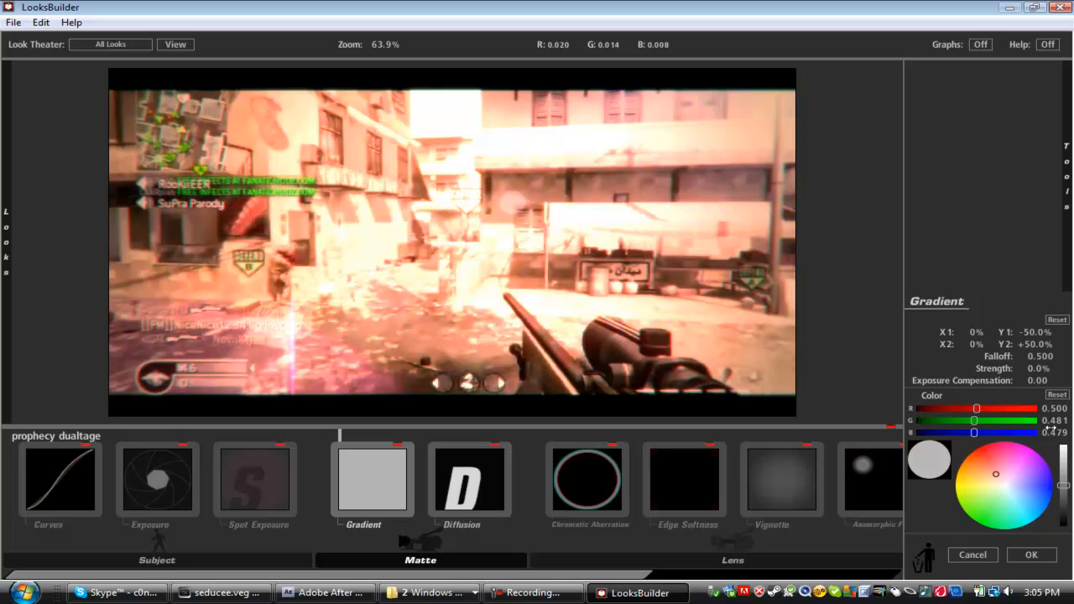
mouse_move(877, 586)
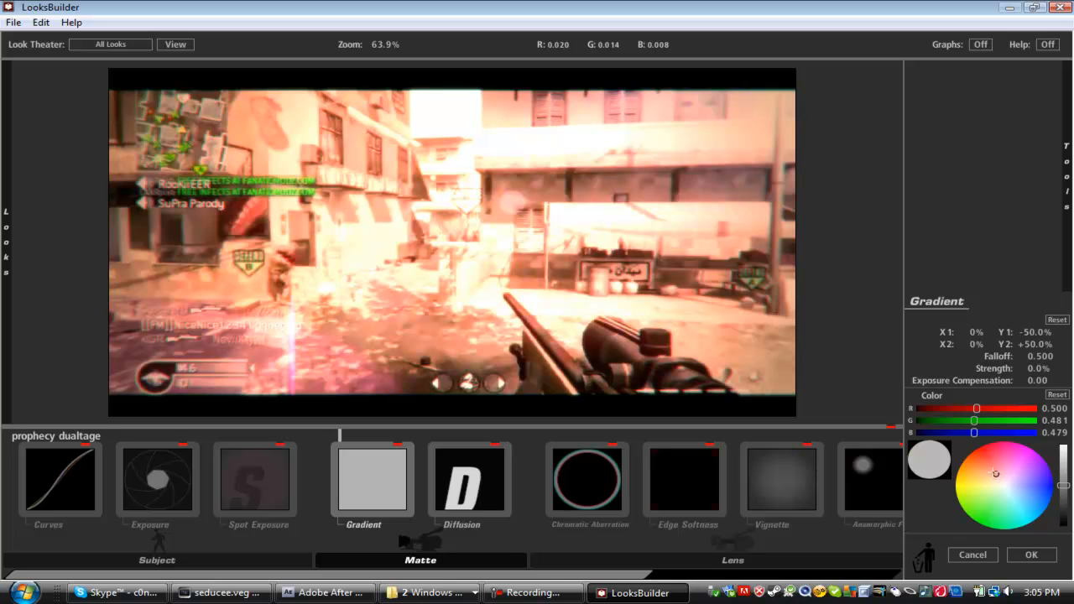
mouse_move(1041, 519)
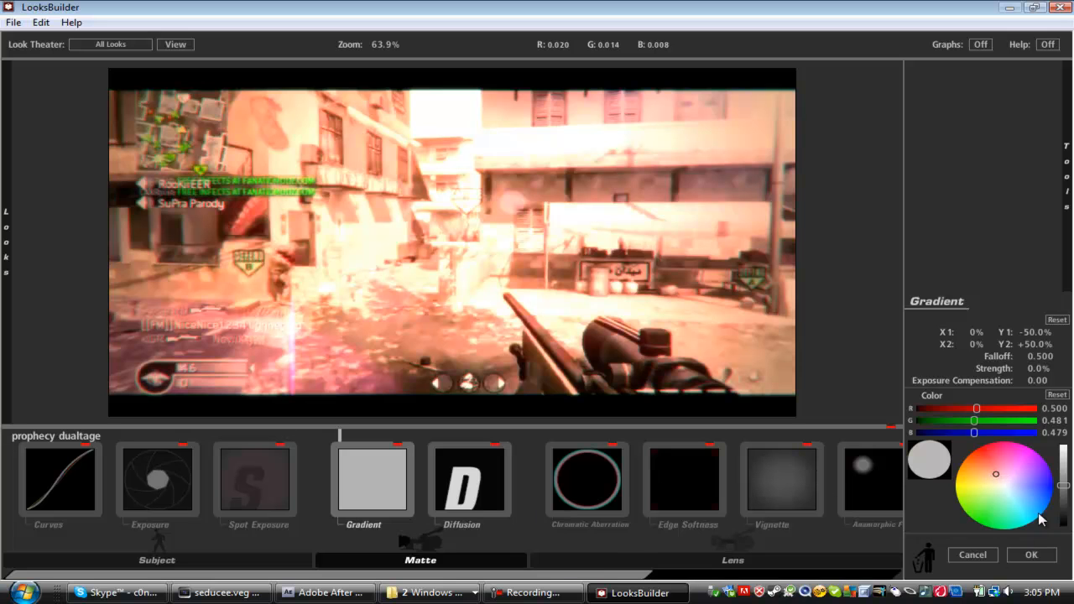
mouse_move(499, 501)
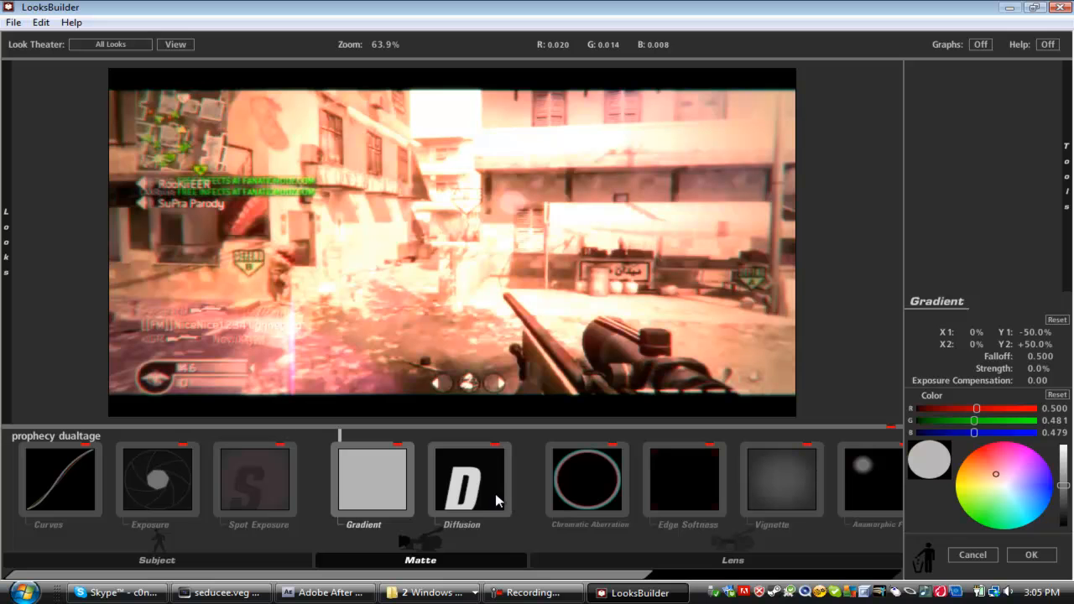
mouse_move(486, 494)
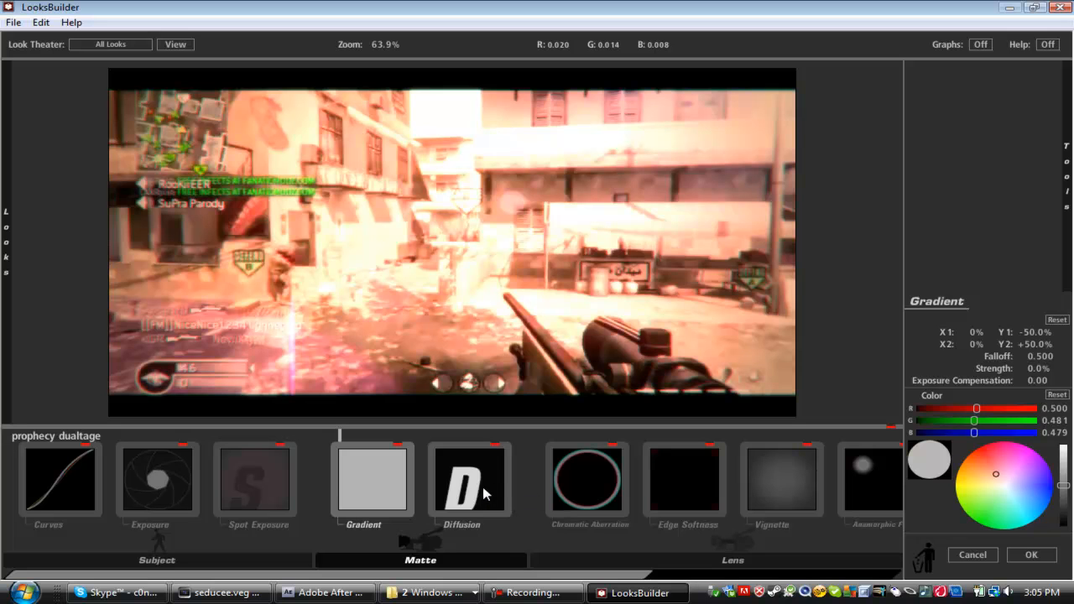
mouse_move(356, 494)
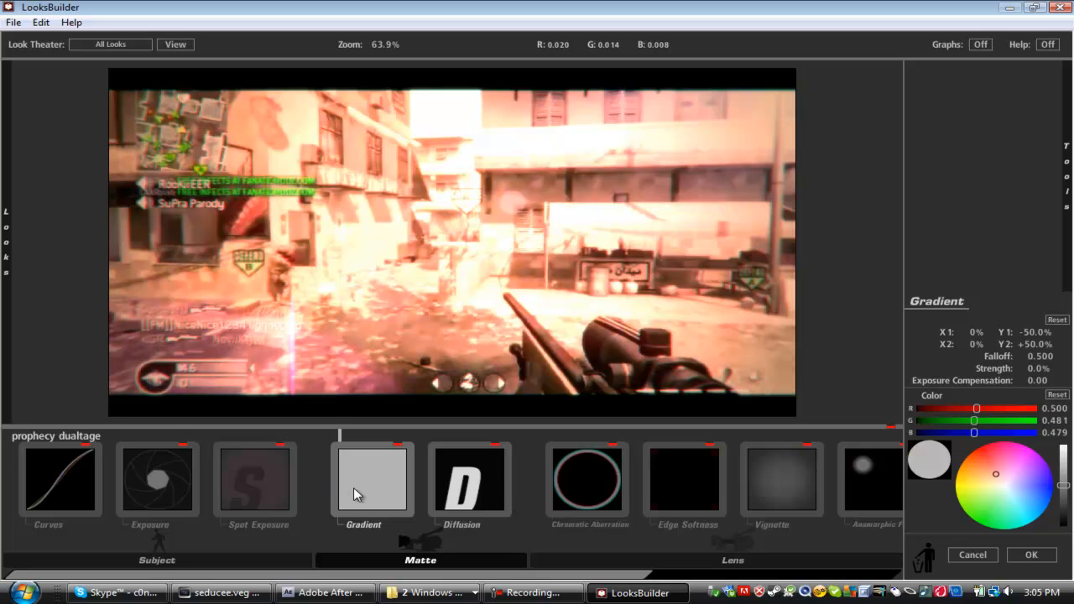
left_click(469, 479)
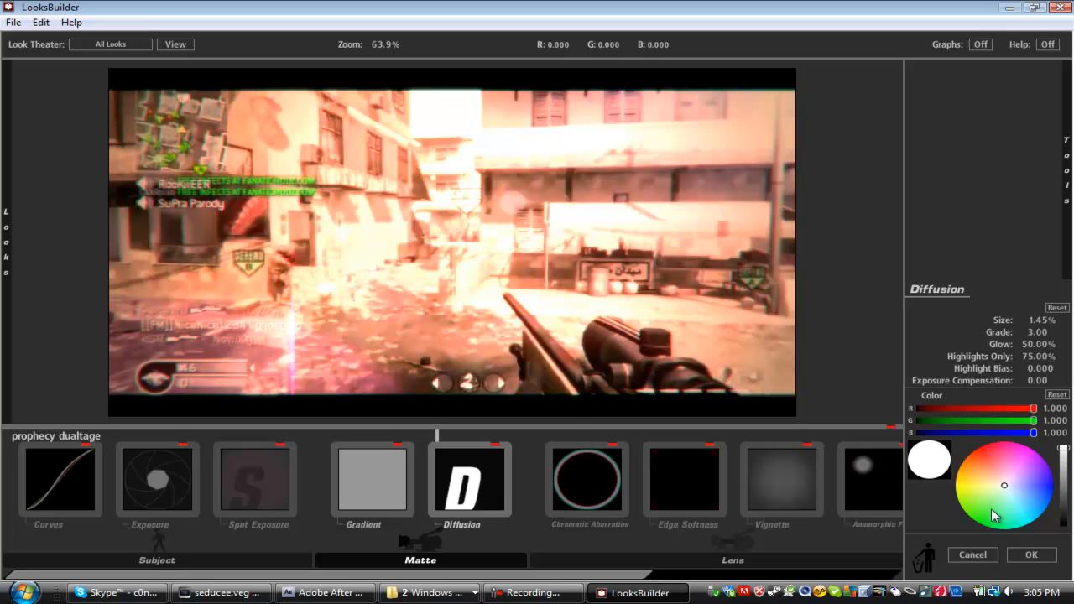
Show Chromatic Aberration with Red/Cyan +1.120, Green/Magenta +0.220, Blue/Yellow +0.260
left_click(587, 479)
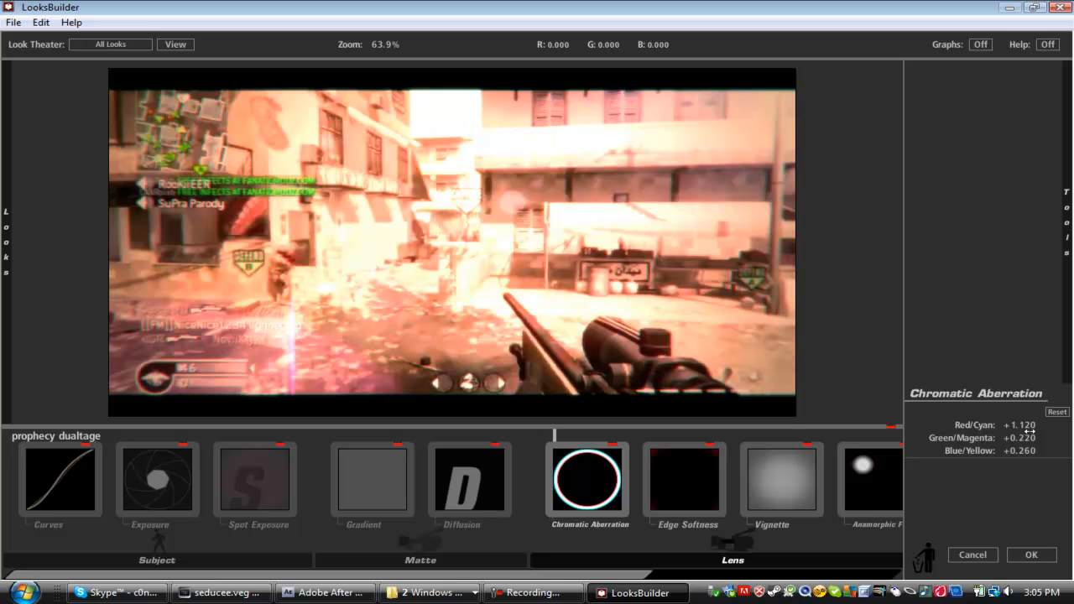
mouse_move(994, 454)
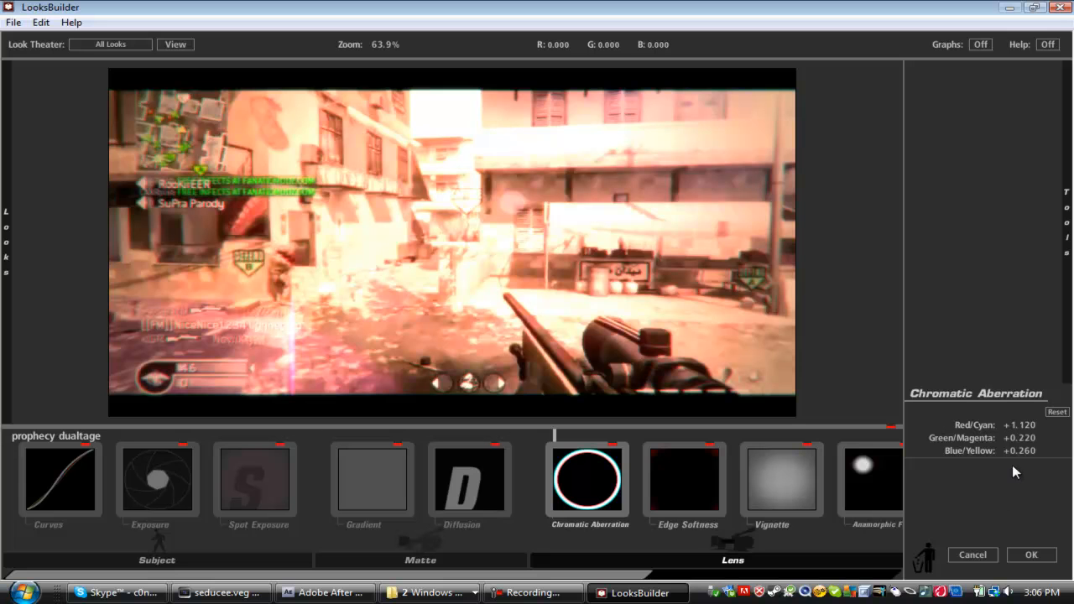
mouse_move(1032, 535)
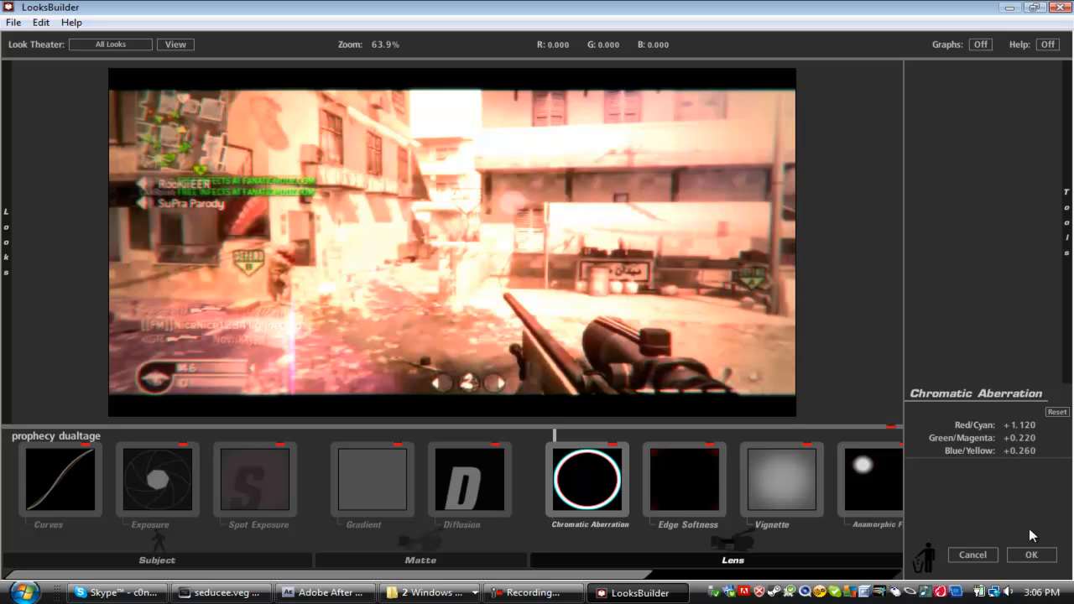
mouse_move(680, 481)
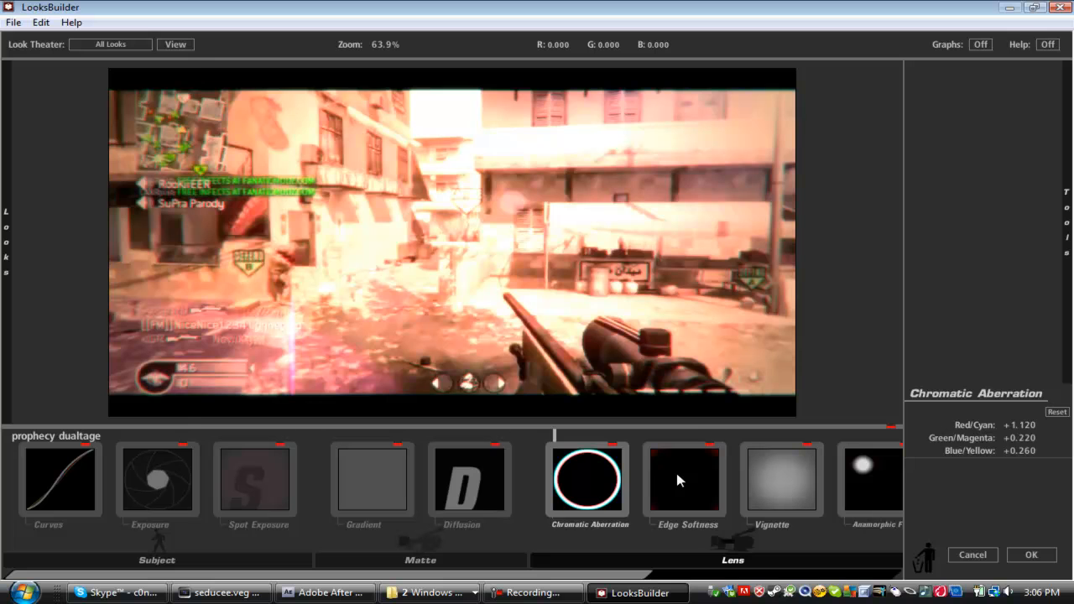
Show Edge Softness with 3.00% blur, quality 10, radius 1.641, spread 0.511
left_click(684, 479)
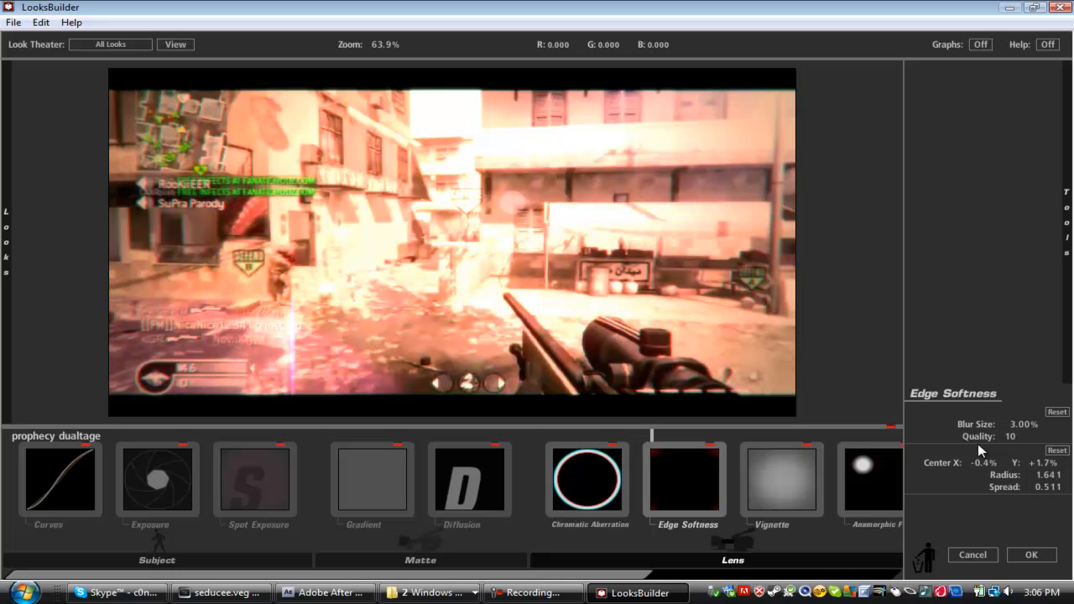
mouse_move(795, 481)
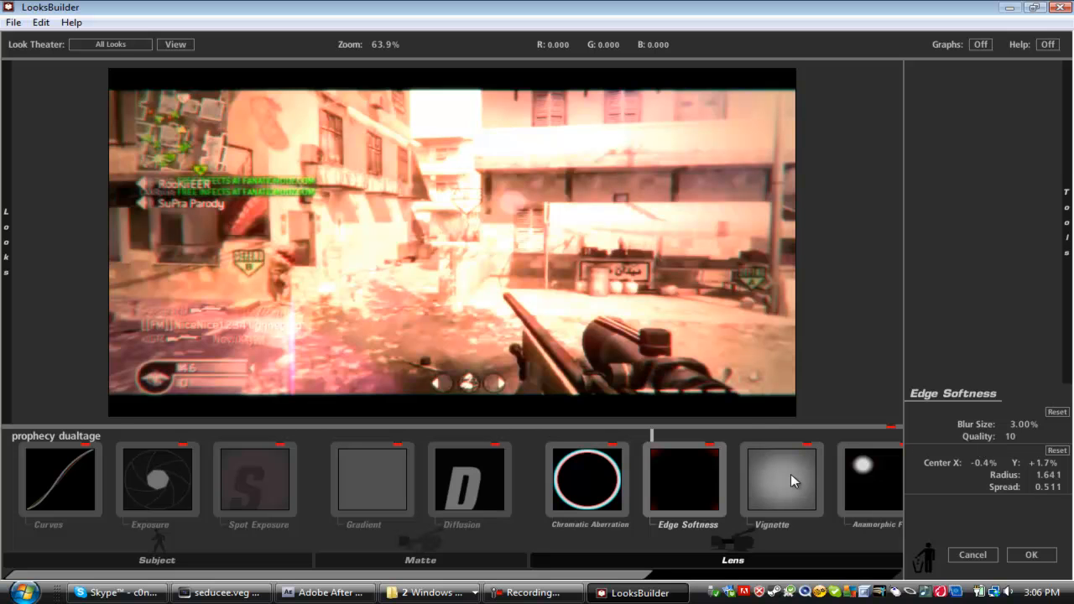
Show the black Vignette: radius 1.000, spread 1.000, falloff 0.500, strength 75%
left_click(782, 479)
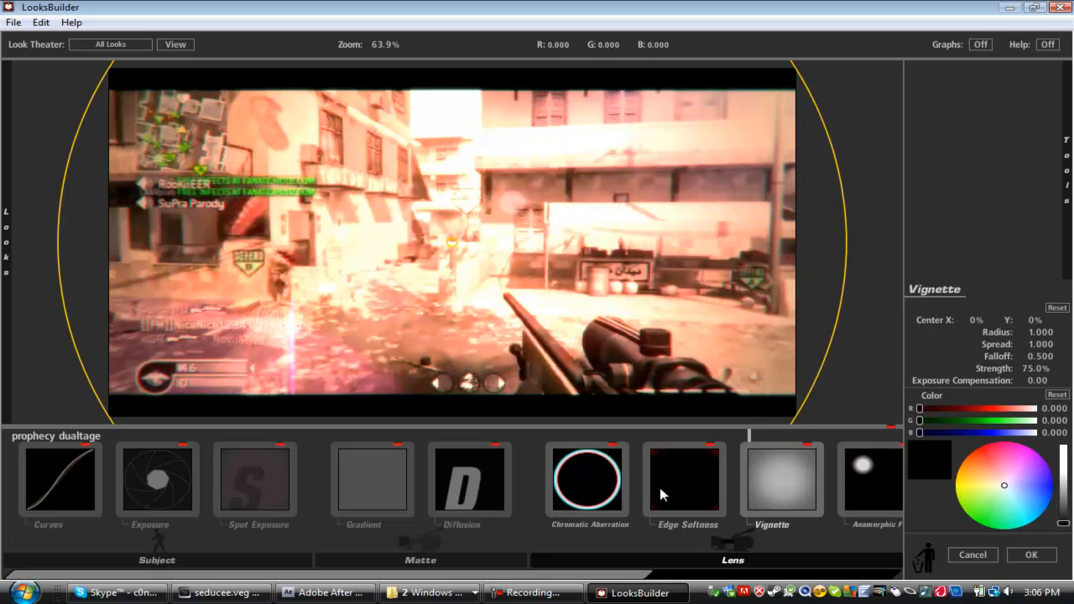
Show the red Anamorphic Flare: 43.54% size, 0.520 threshold, -2.70 boost
left_click(871, 478)
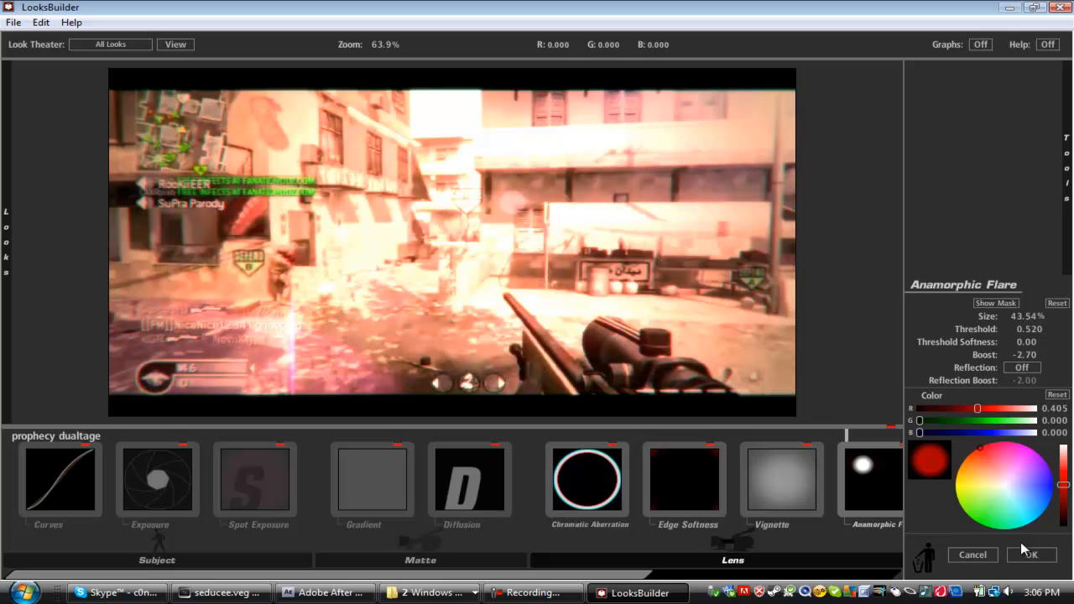
mouse_move(542, 577)
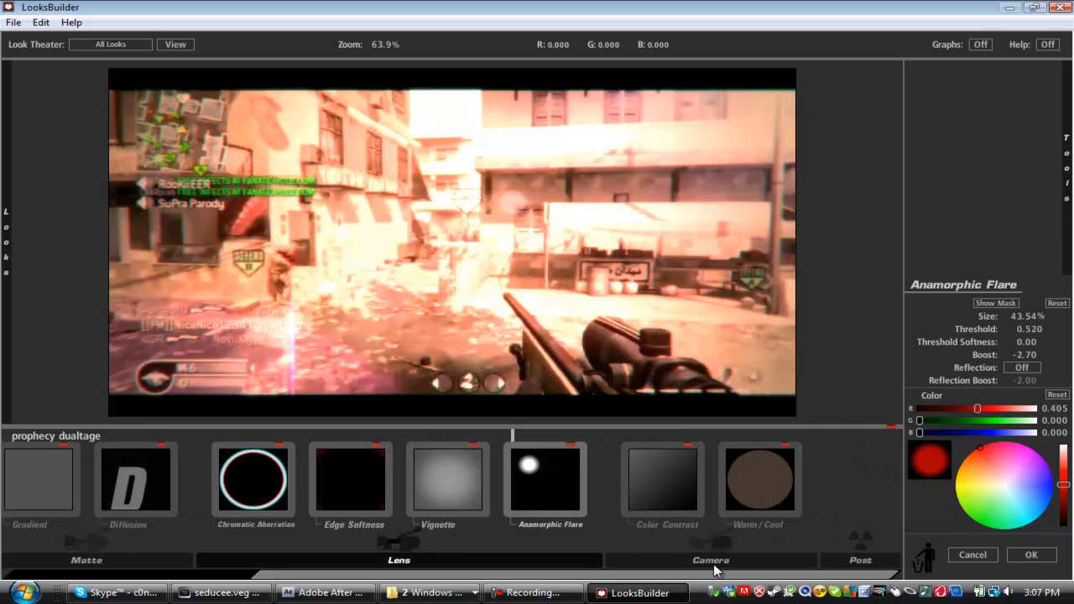
mouse_move(577, 489)
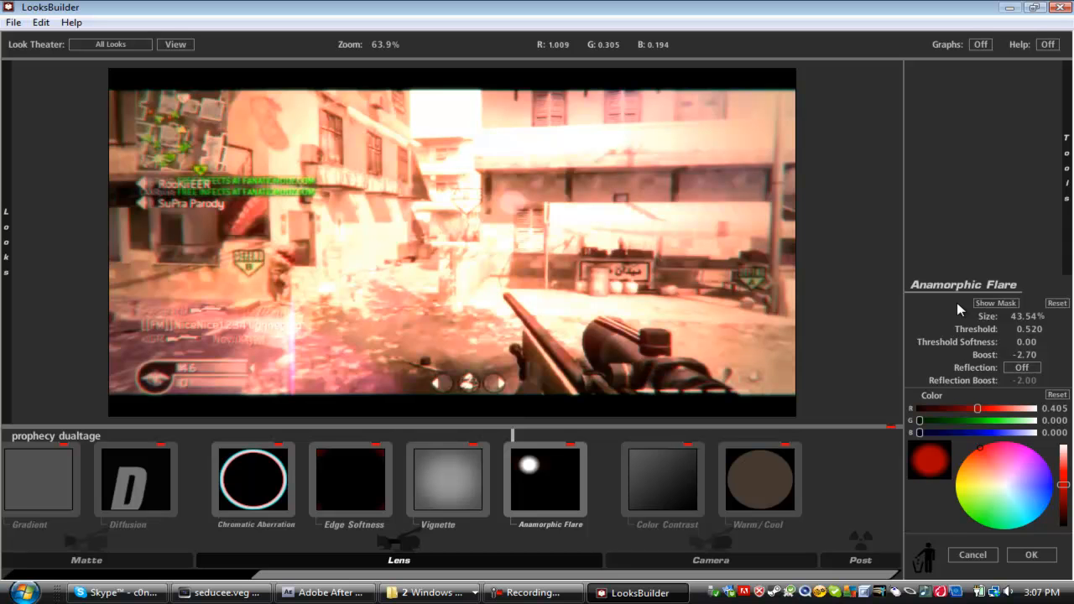
mouse_move(1003, 359)
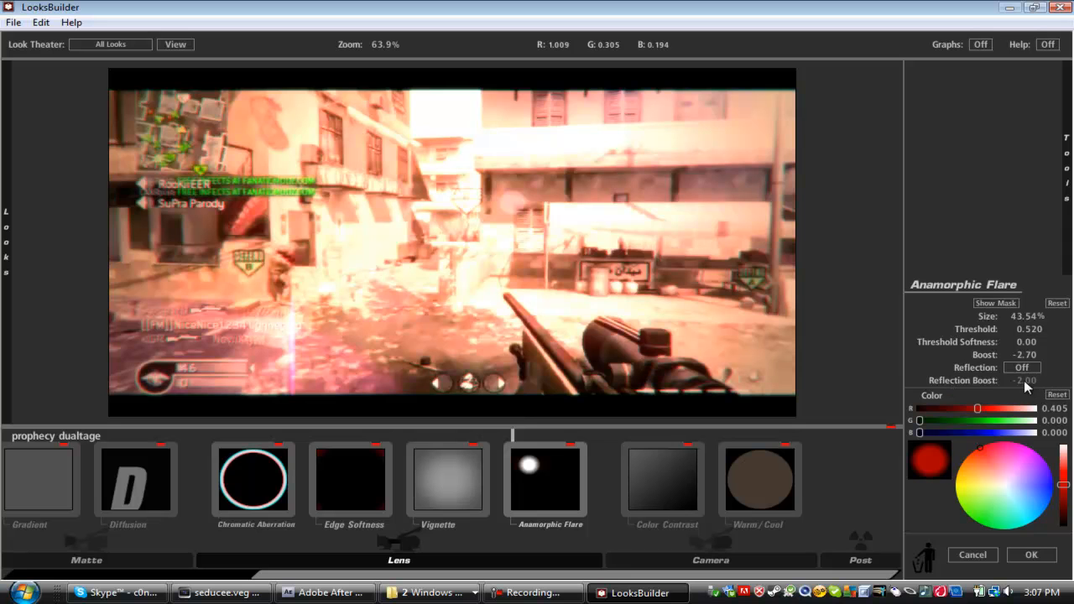
mouse_move(906, 485)
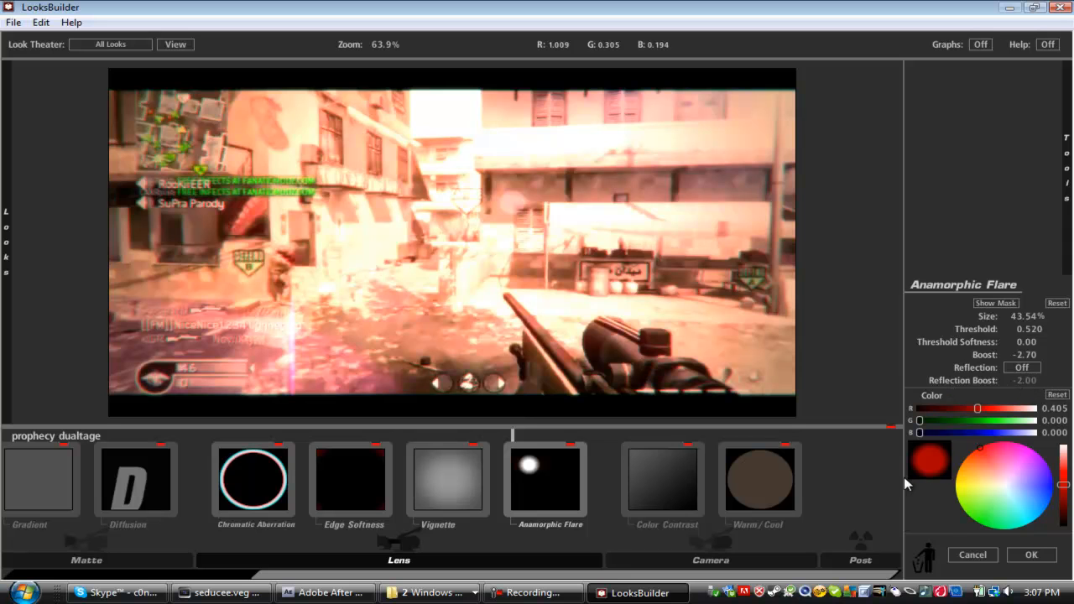
mouse_move(962, 434)
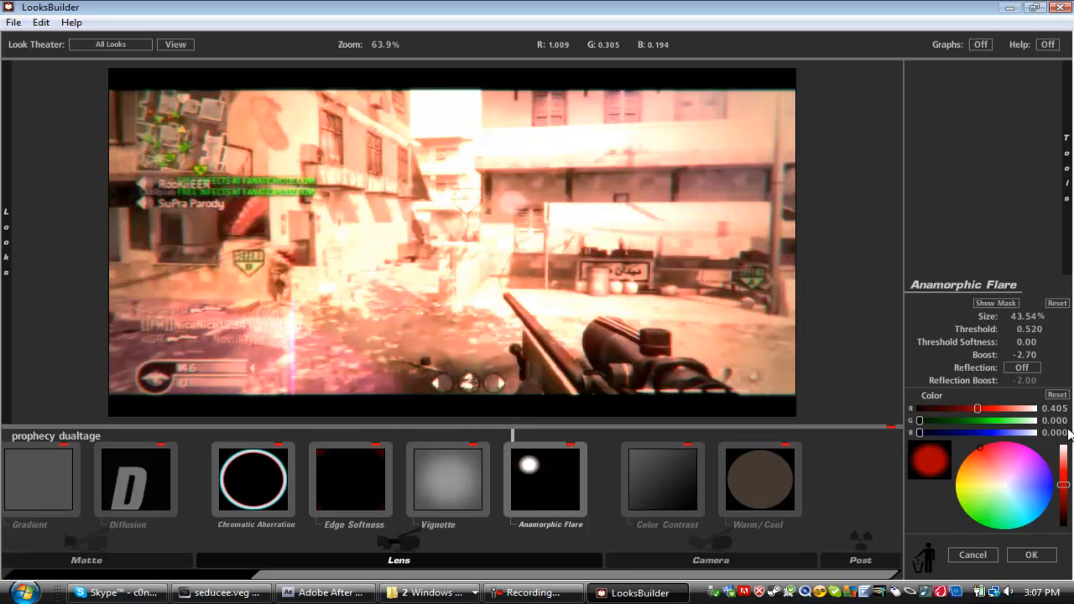
mouse_move(1049, 469)
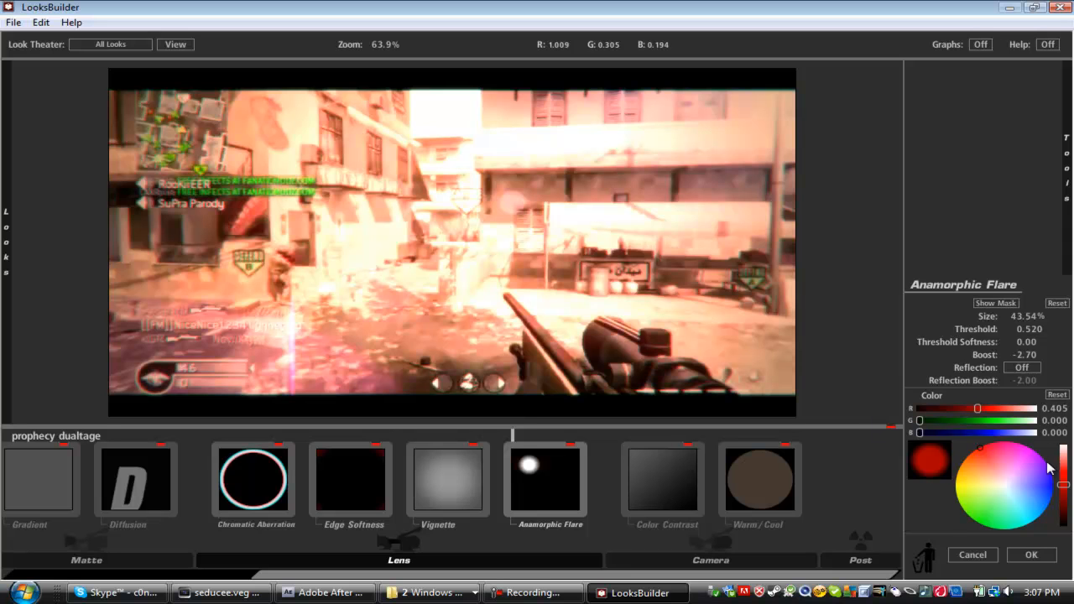
mouse_move(585, 487)
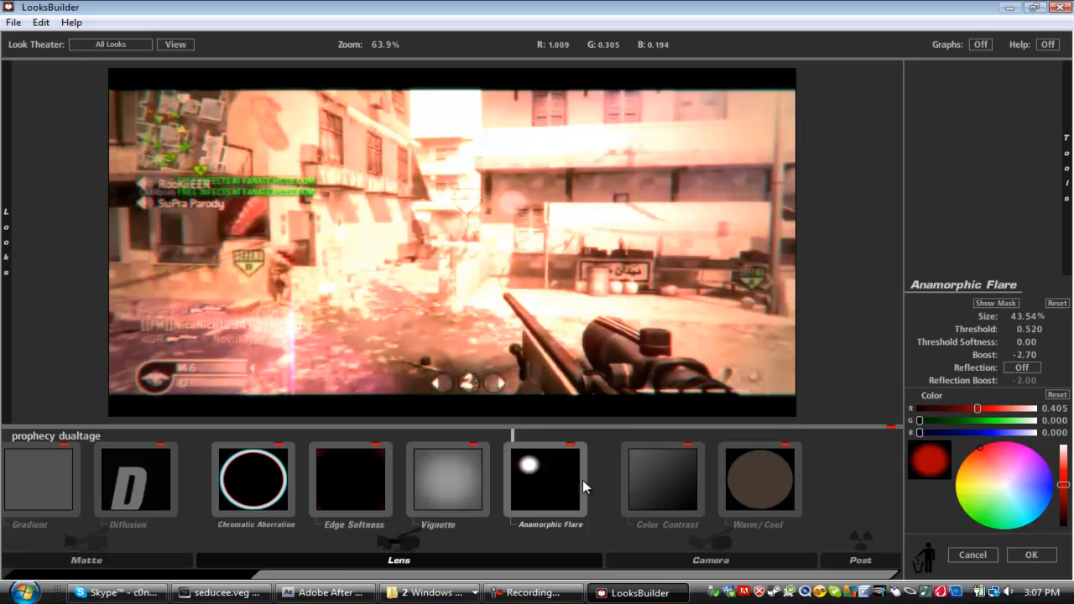
Show Color Contrast with pivot 0.211, exposure compensation -0.70, R 1.032, closing Tools
left_click(663, 479)
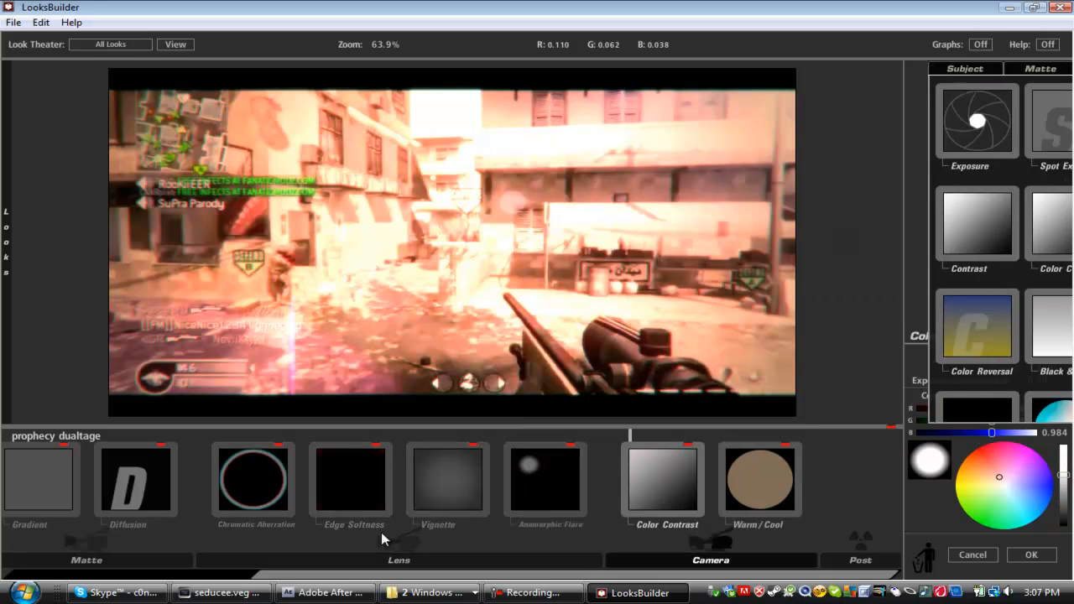
left_click(956, 68)
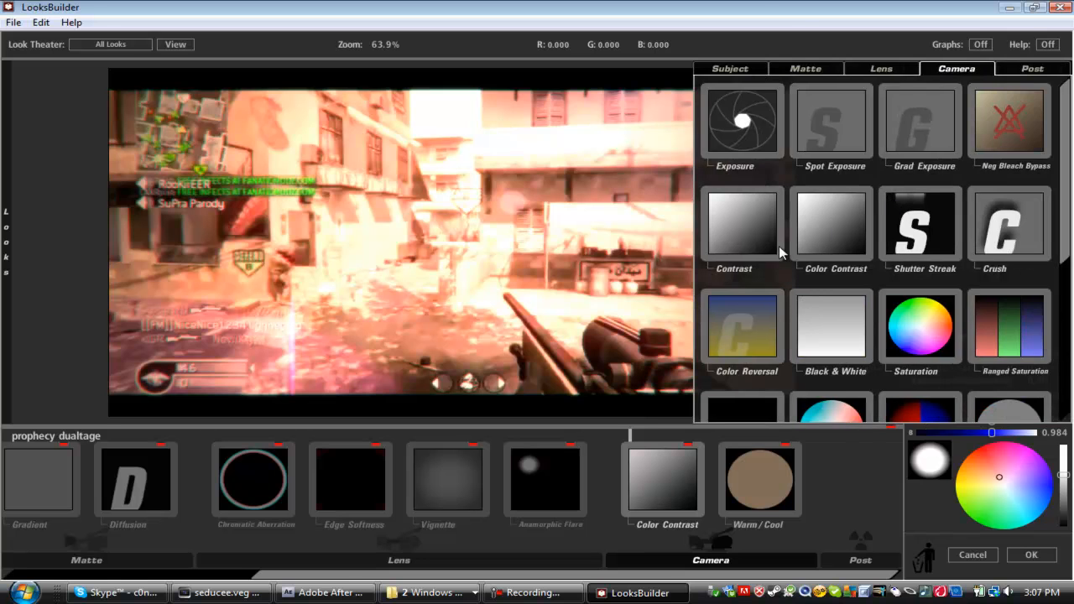
left_click(663, 479)
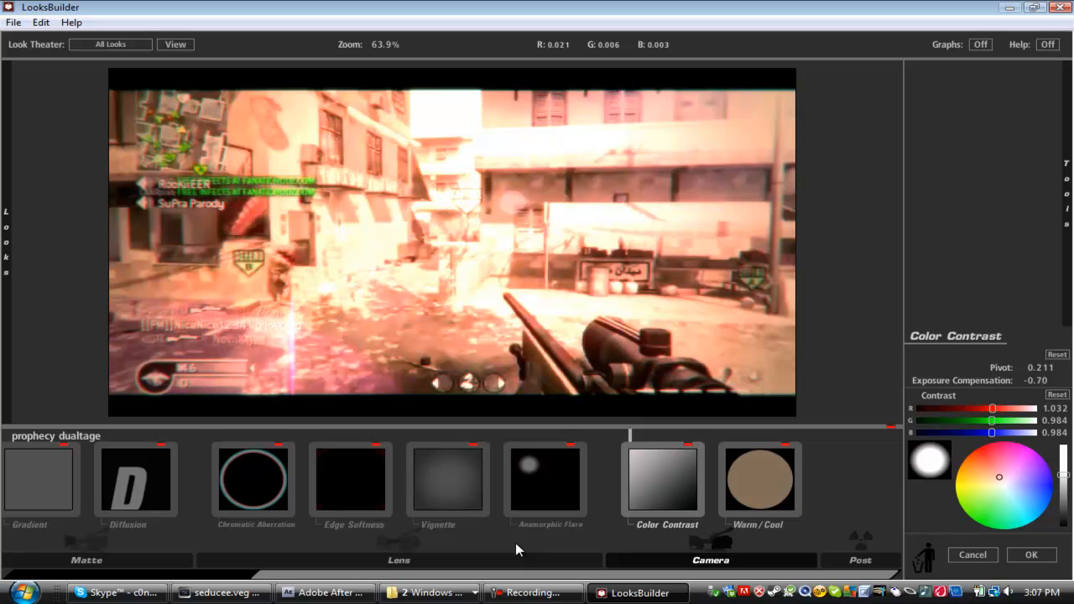
mouse_move(517, 543)
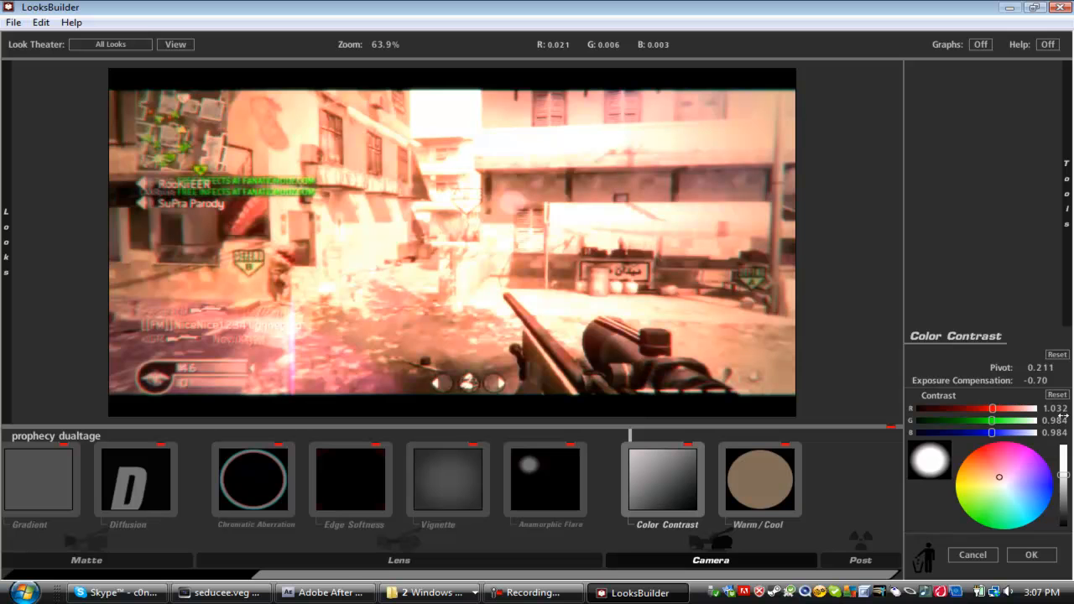
mouse_move(1003, 445)
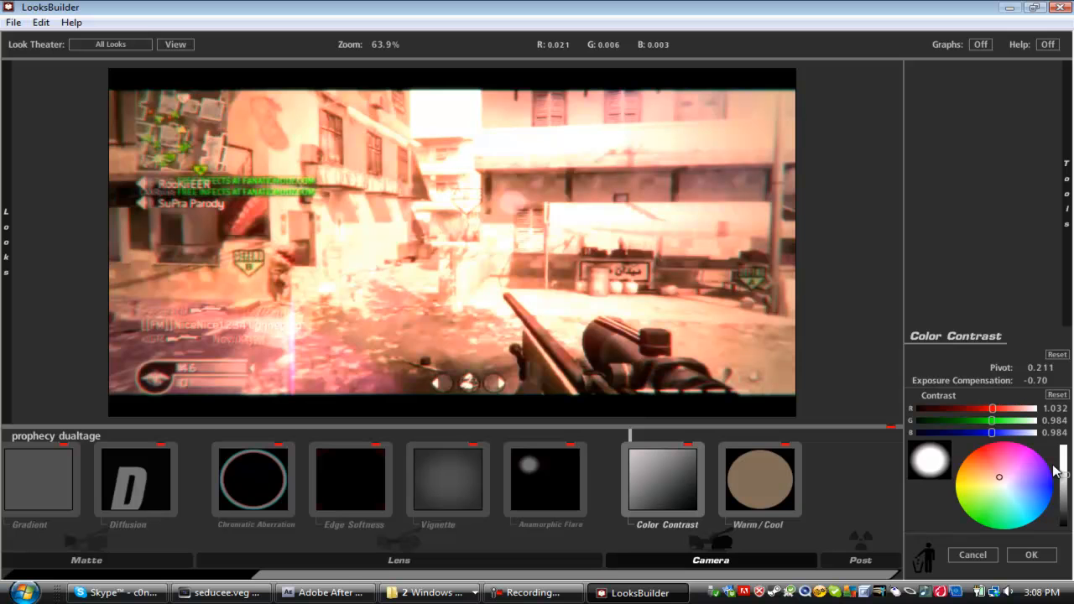
mouse_move(1053, 513)
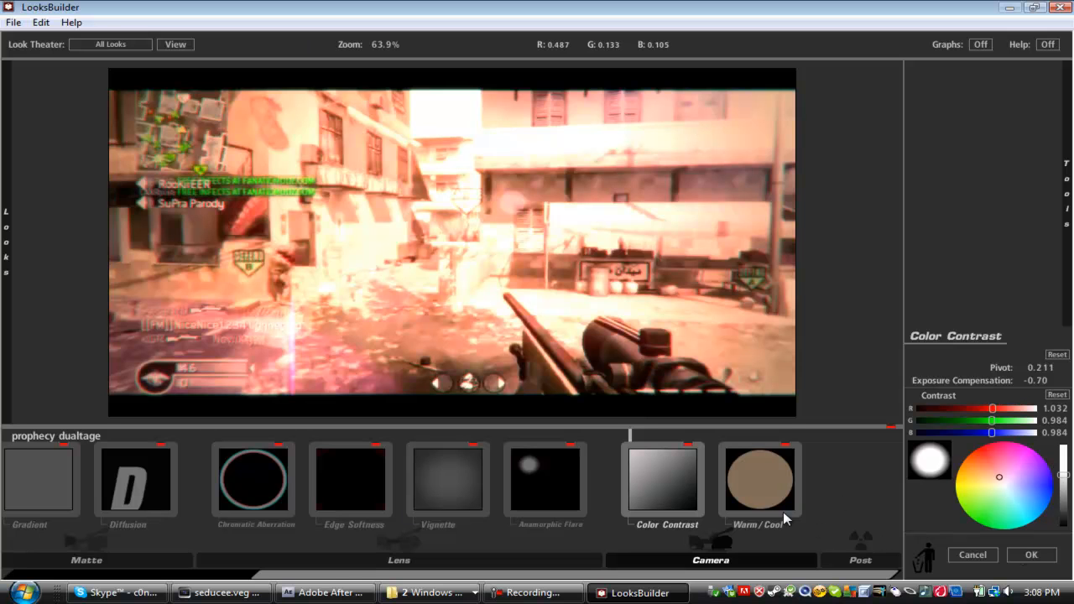
mouse_move(726, 493)
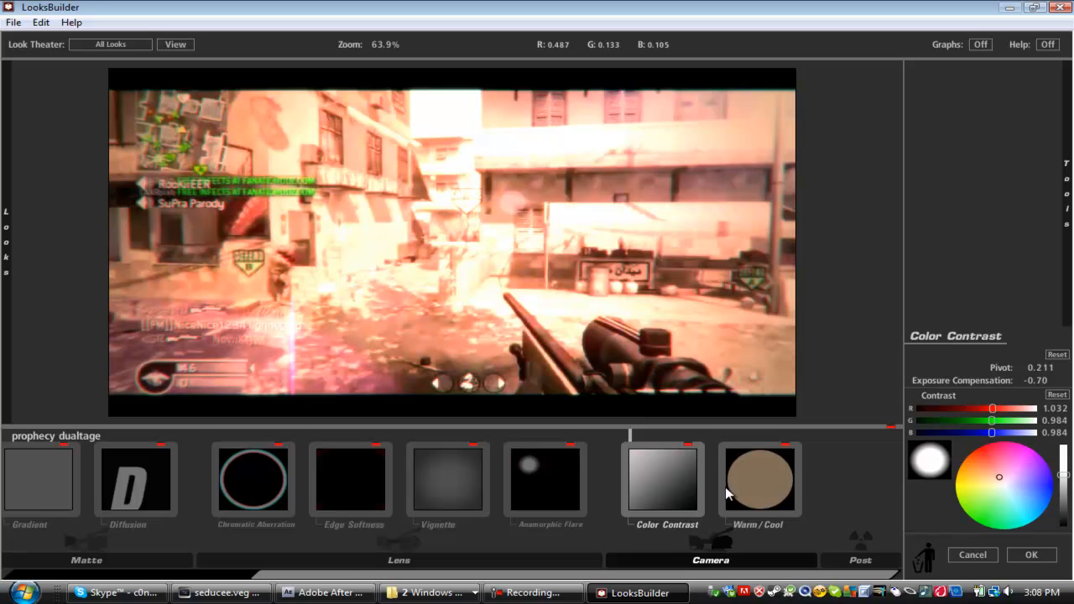
Show Warm/Cool at -0.630 with +0.053 tint, scrolling the tool chain back
left_click(760, 478)
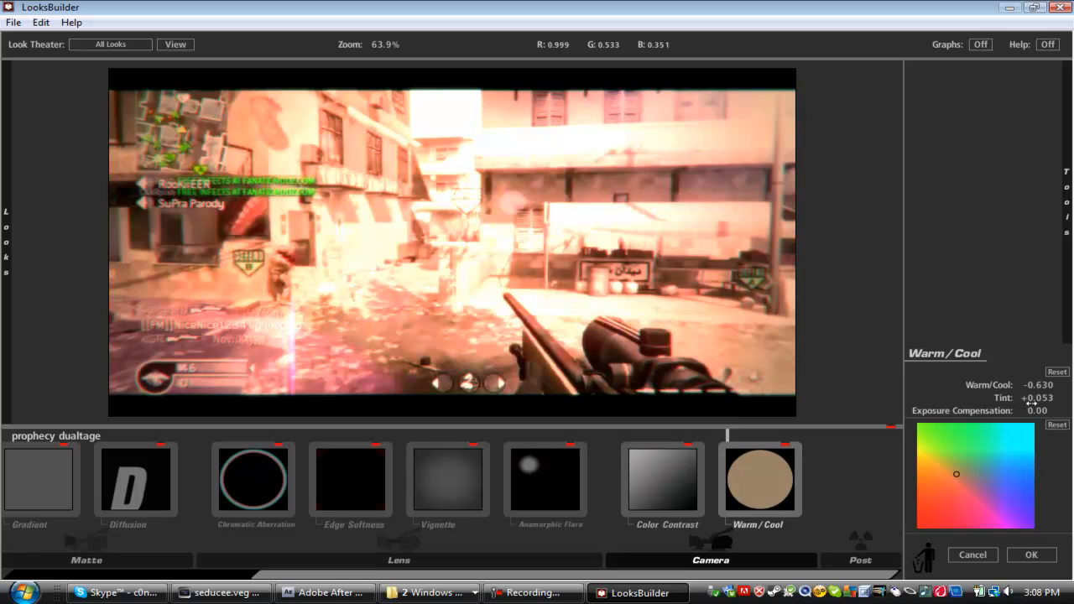
mouse_move(805, 493)
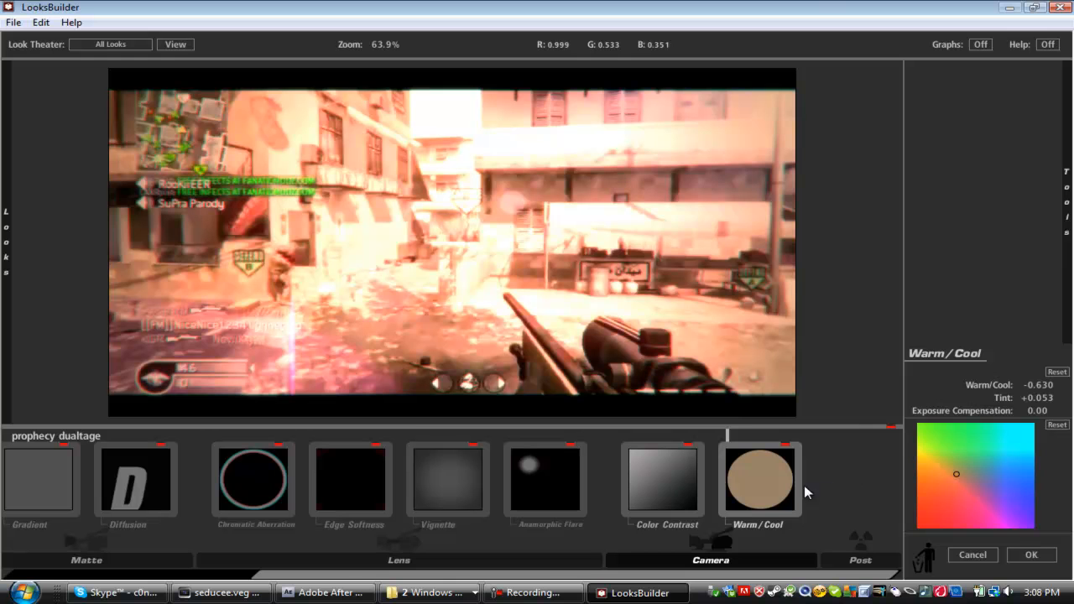
left_click(956, 68)
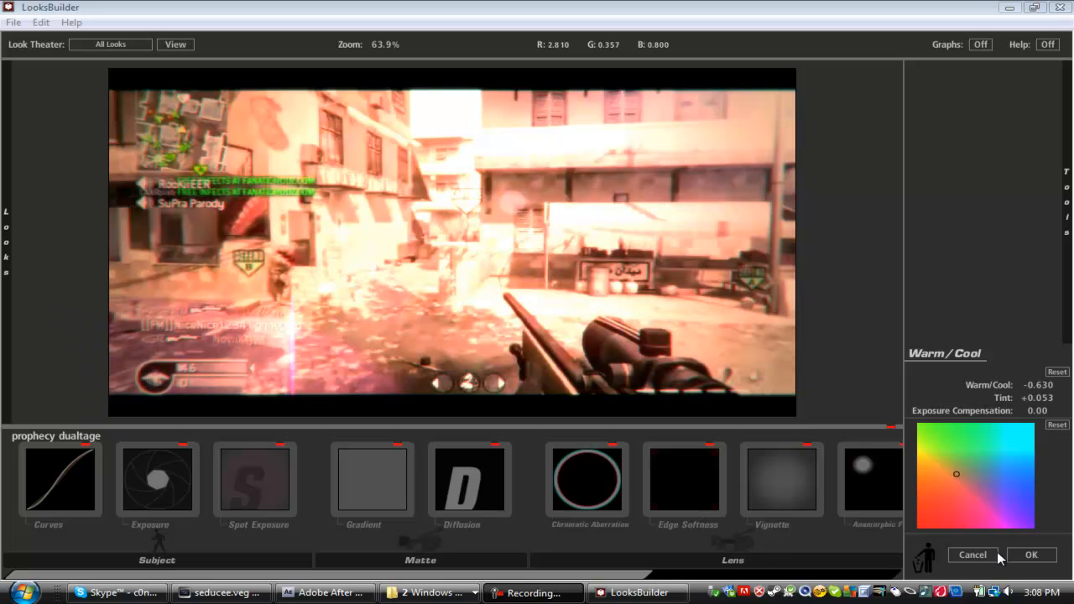
mouse_move(1030, 525)
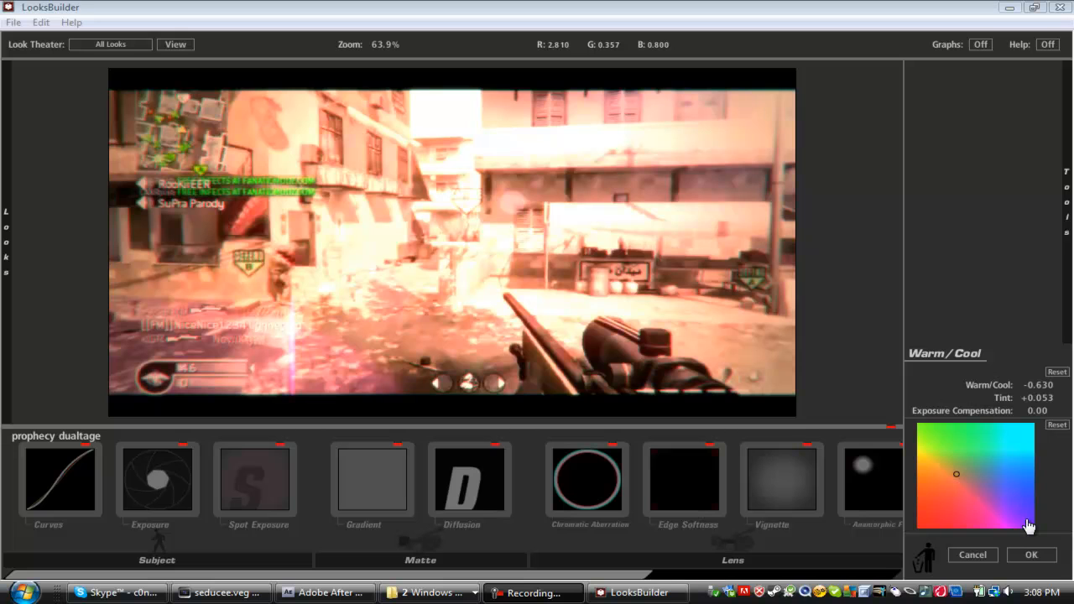
mouse_move(1036, 525)
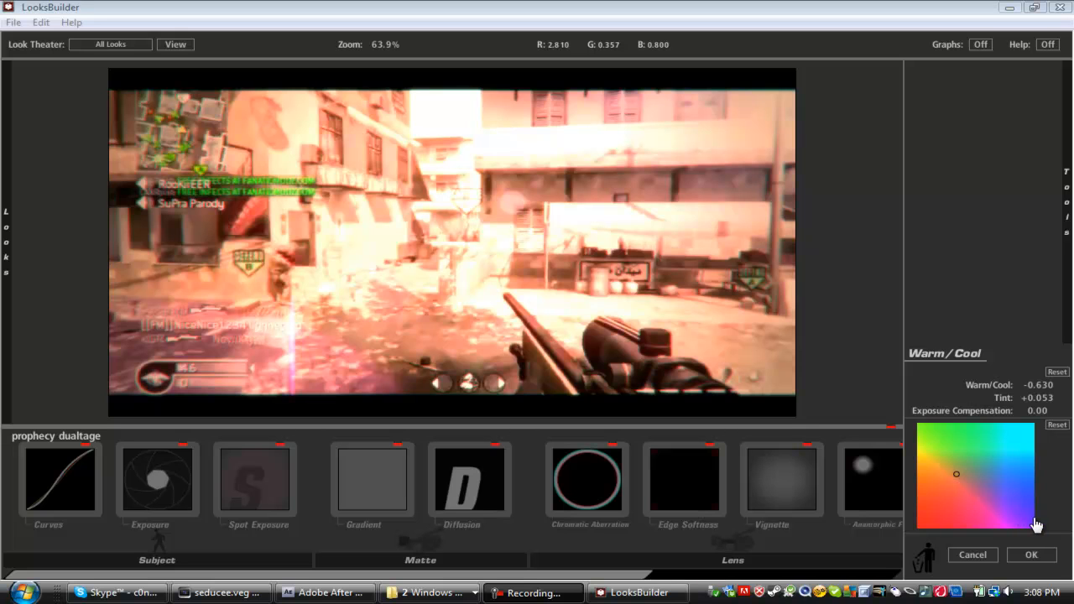